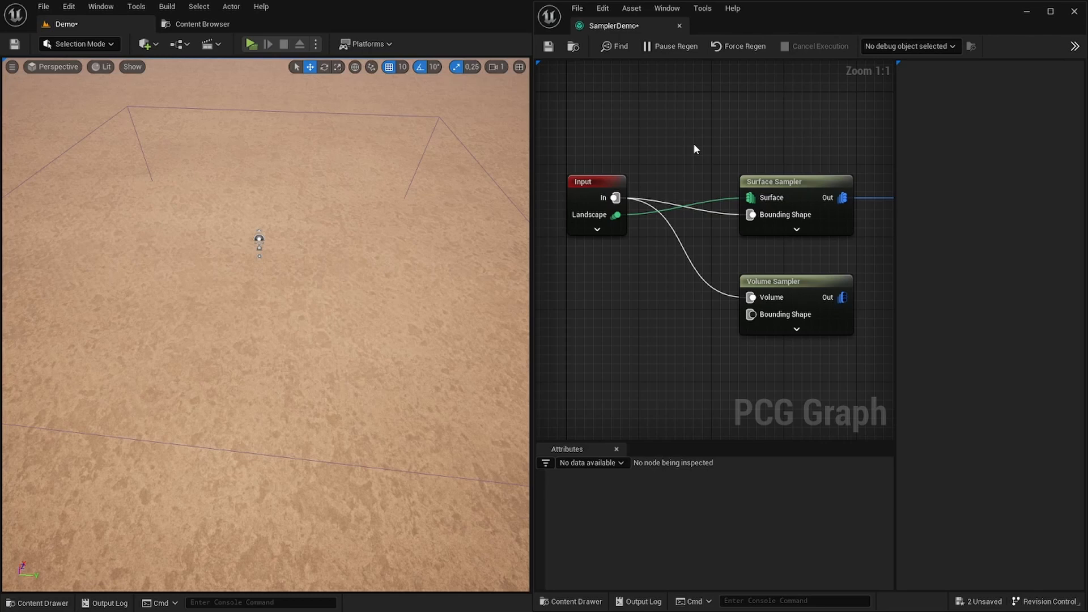
mouse_move(699, 144)
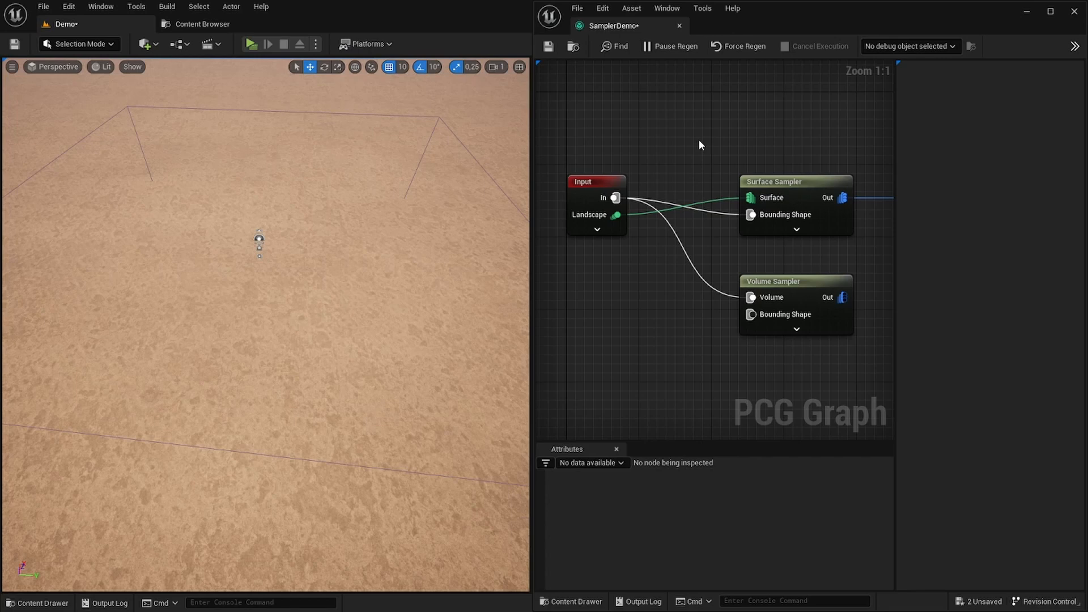
mouse_move(681, 144)
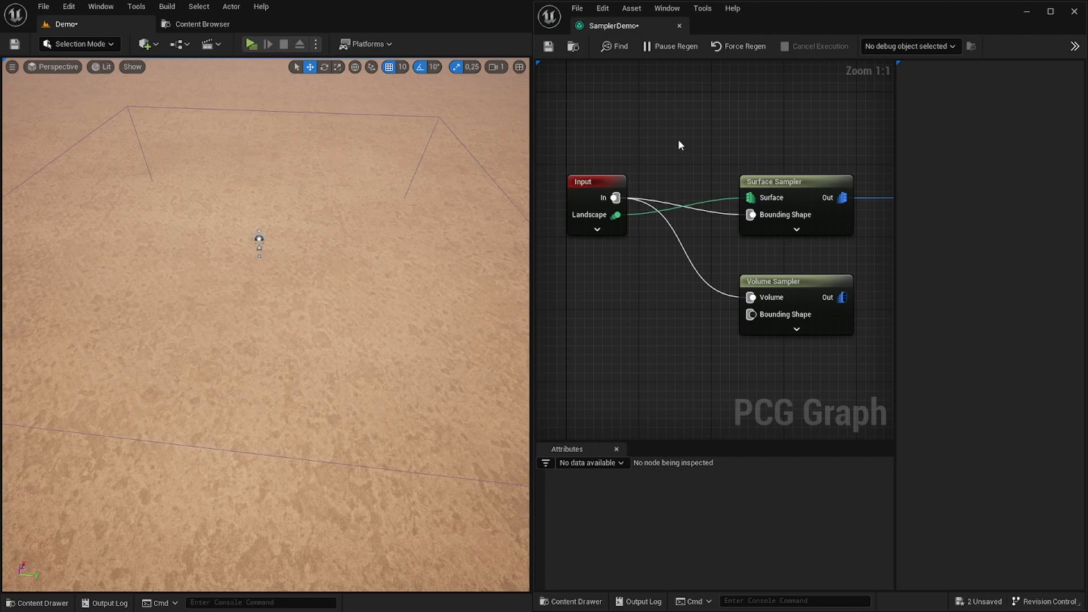
mouse_move(619, 200)
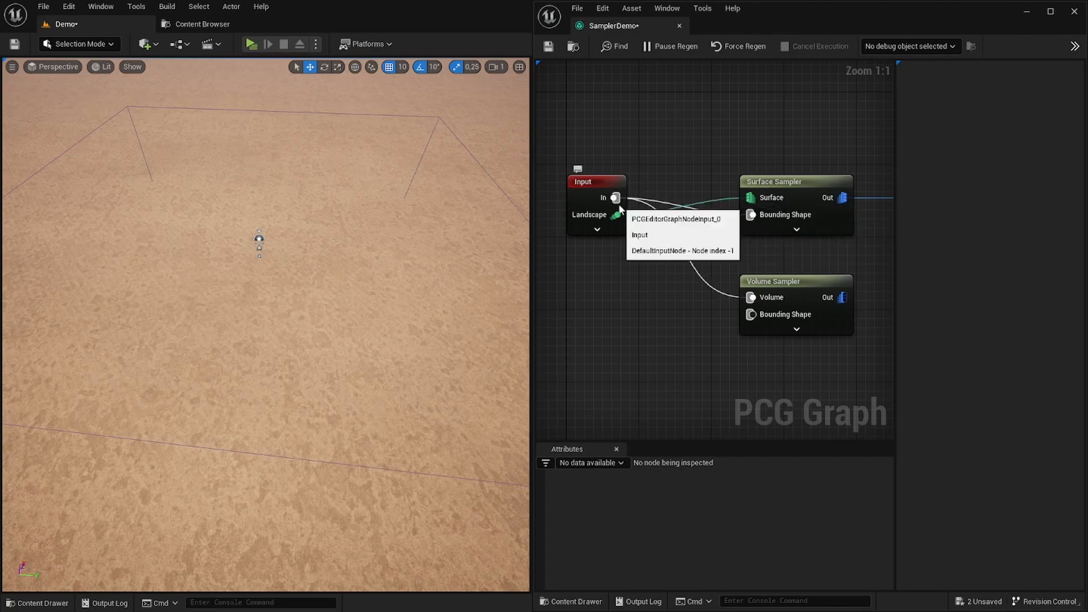
mouse_move(768, 218)
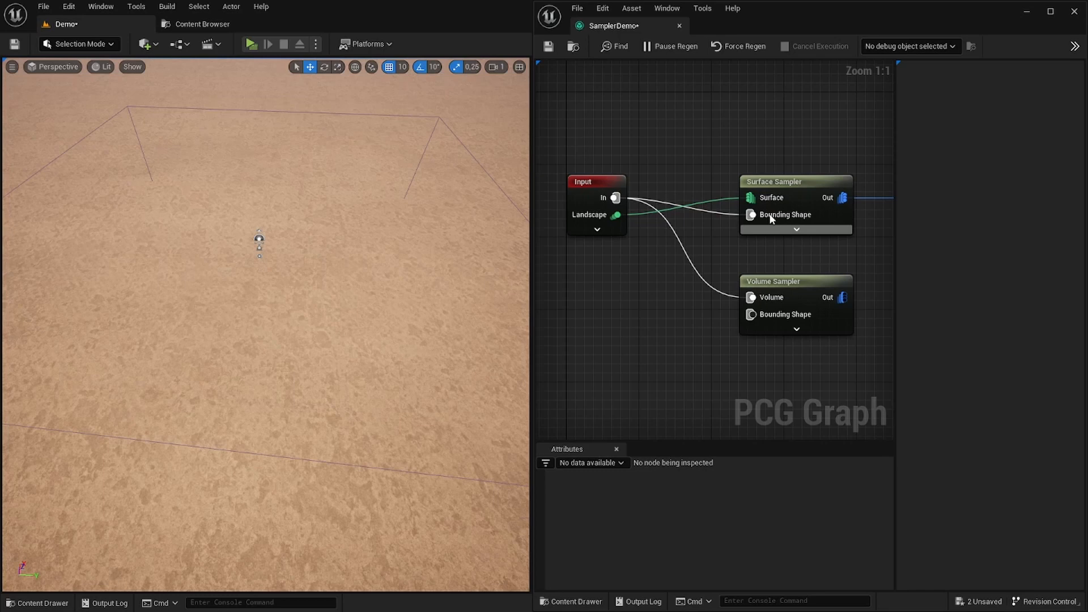
mouse_move(784, 214)
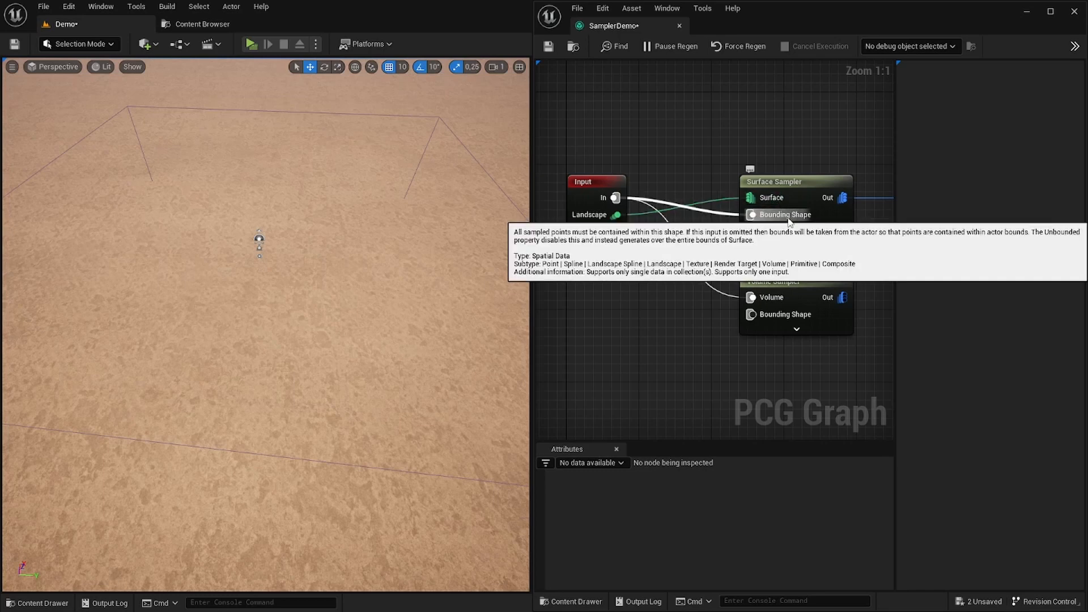
mouse_move(804, 163)
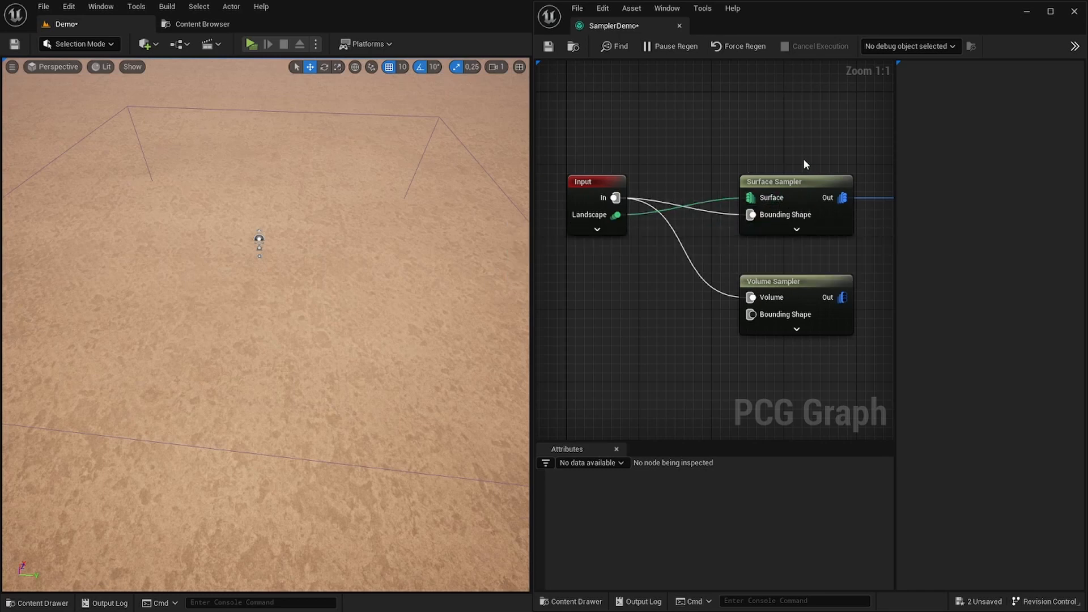
mouse_move(805, 187)
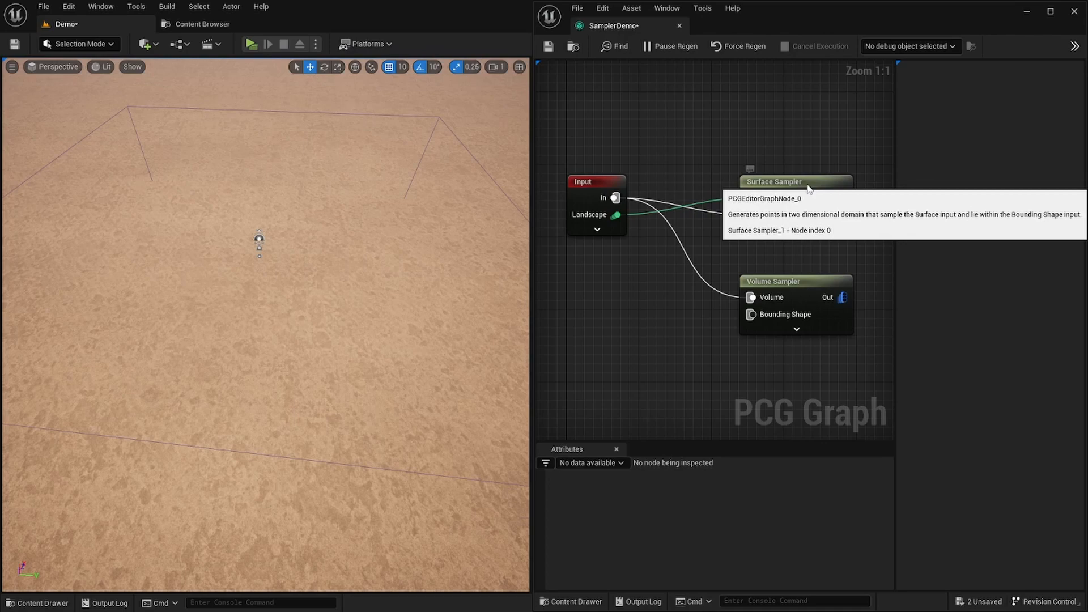
Review the HeightToDensity, DensityNoise and Density Filter node settings in turn.
left_click(775, 181)
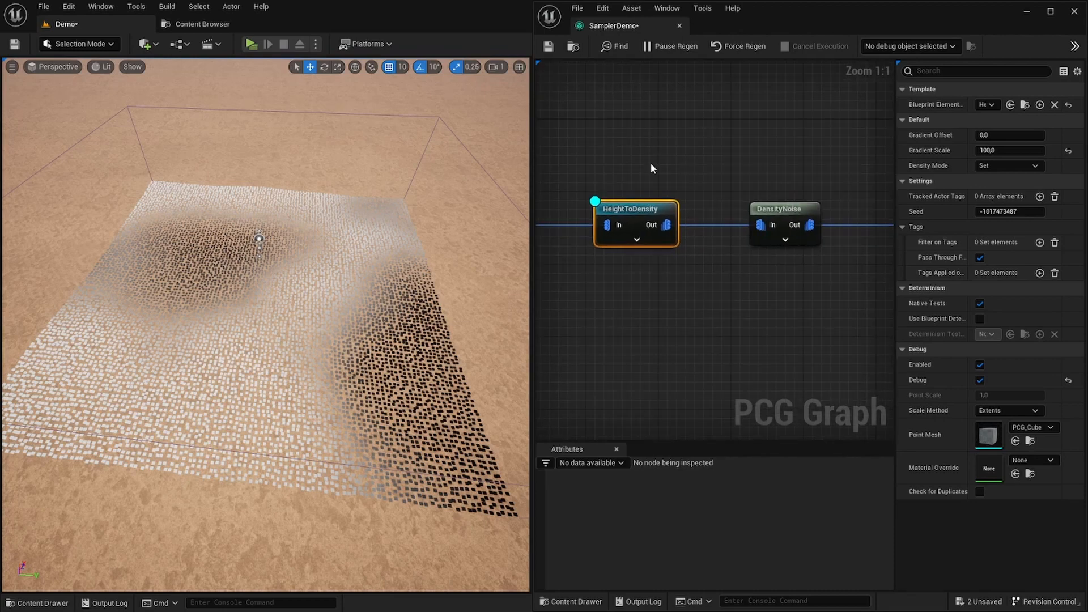
left_click(784, 209)
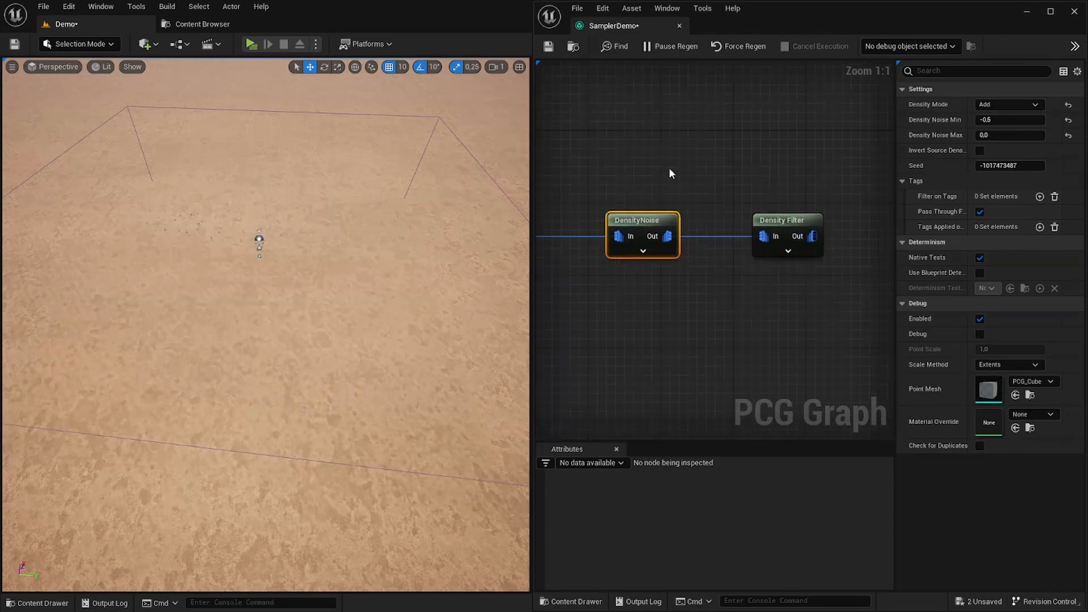
left_click(786, 220)
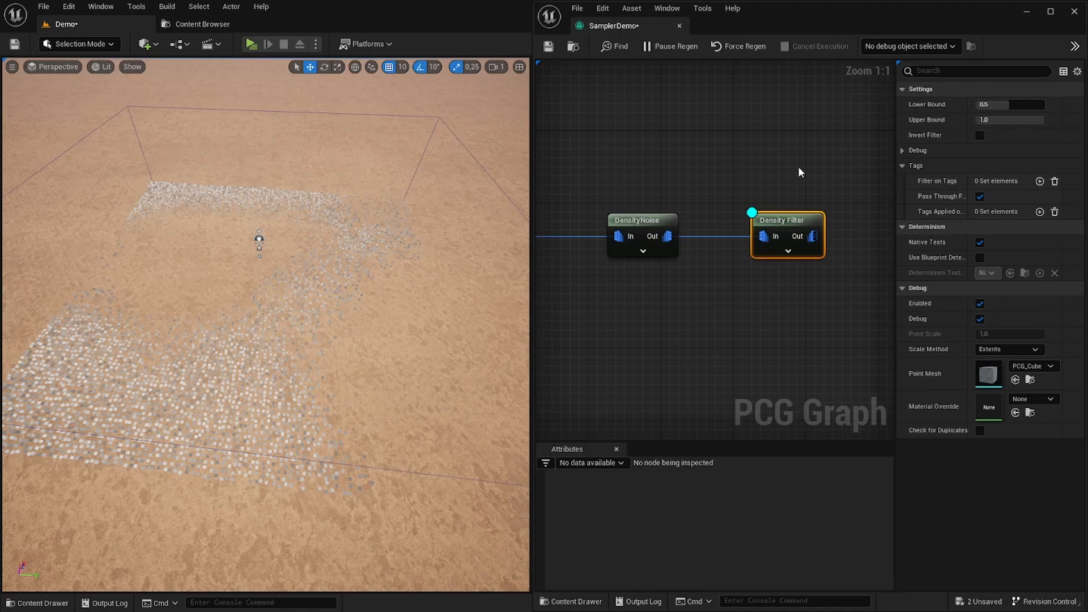
mouse_move(951, 118)
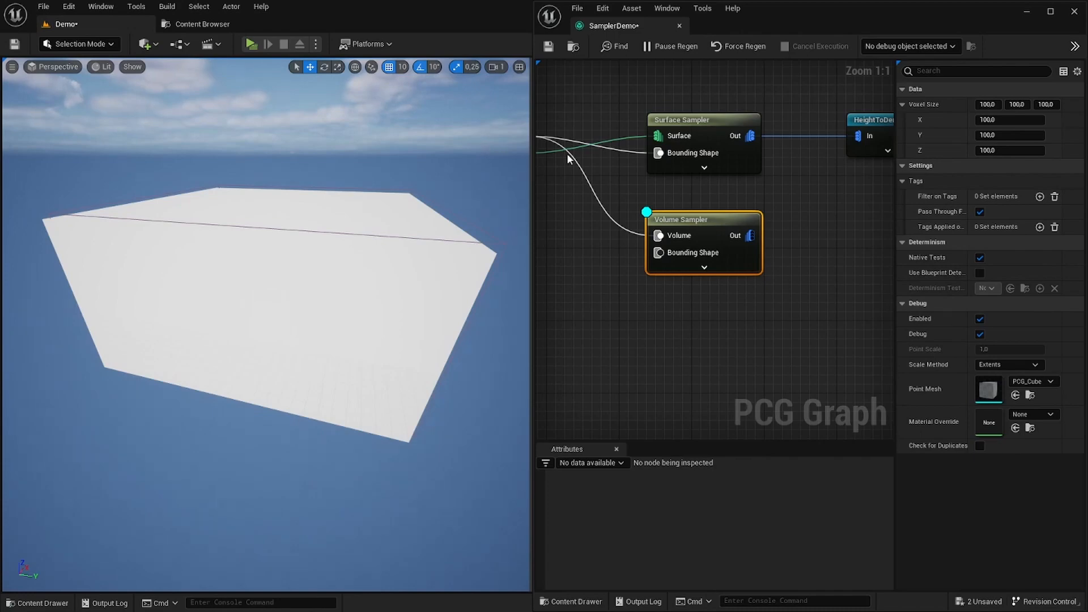
mouse_move(699, 222)
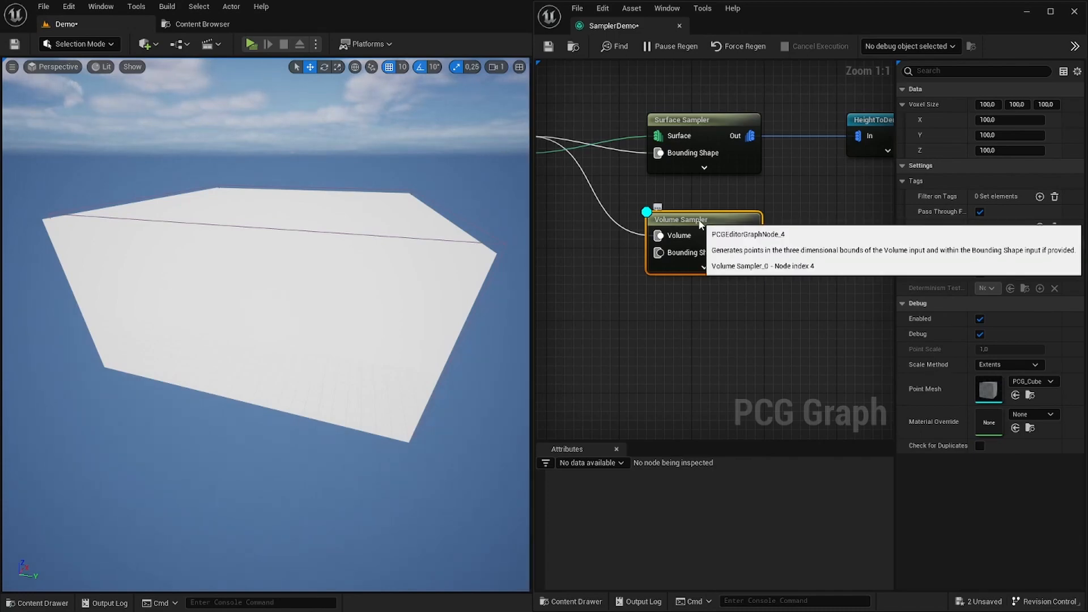
mouse_move(789, 209)
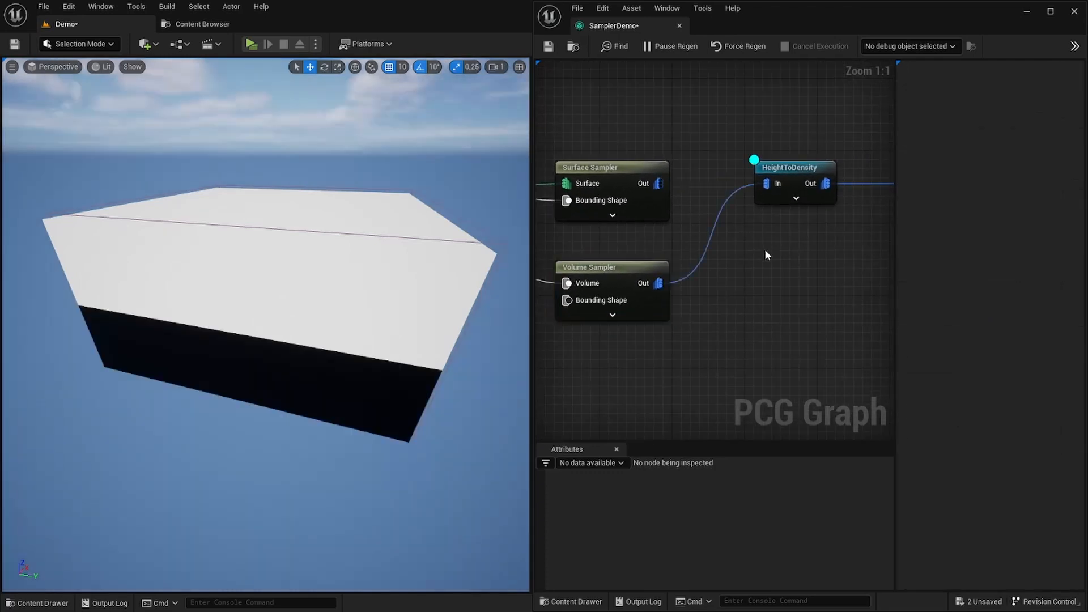
Give HeightToDensity a Gradient Offset of -1000, then check the Density Filter output.
left_click(793, 184)
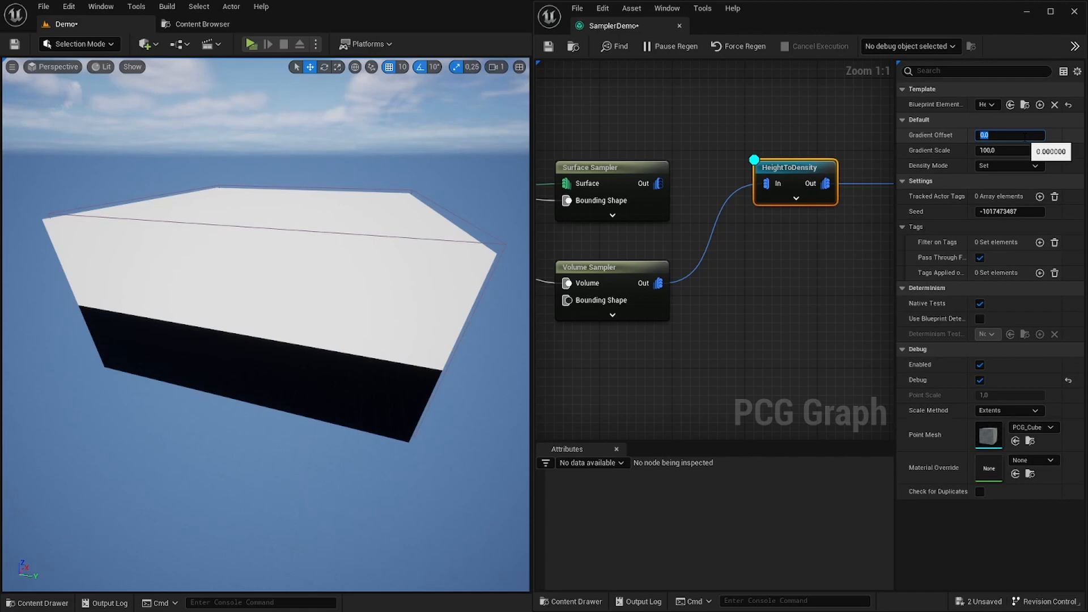
type("-1000")
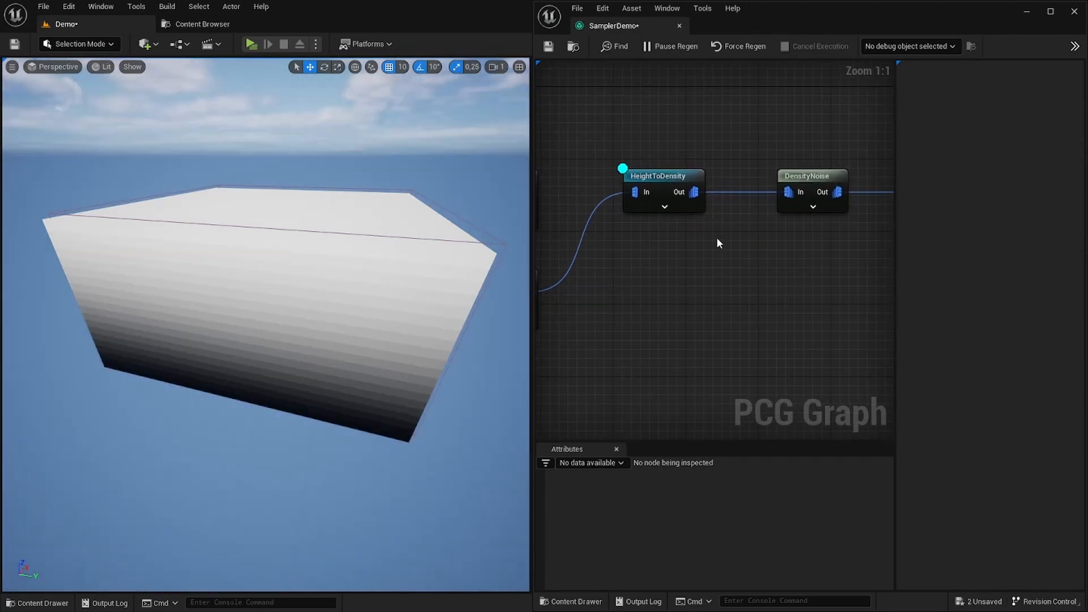
left_click(822, 195)
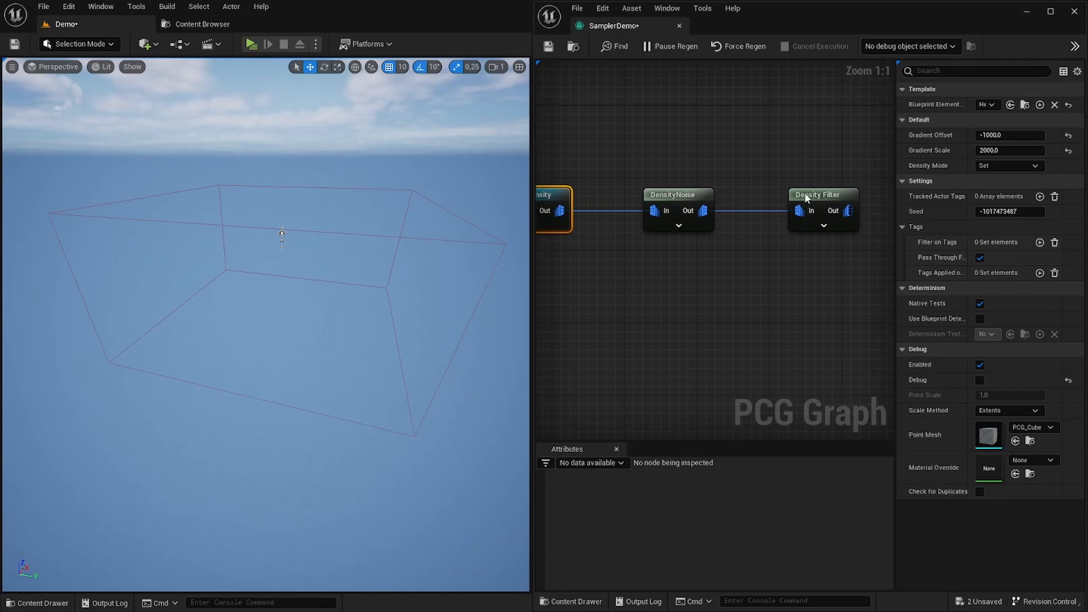
left_click(821, 194)
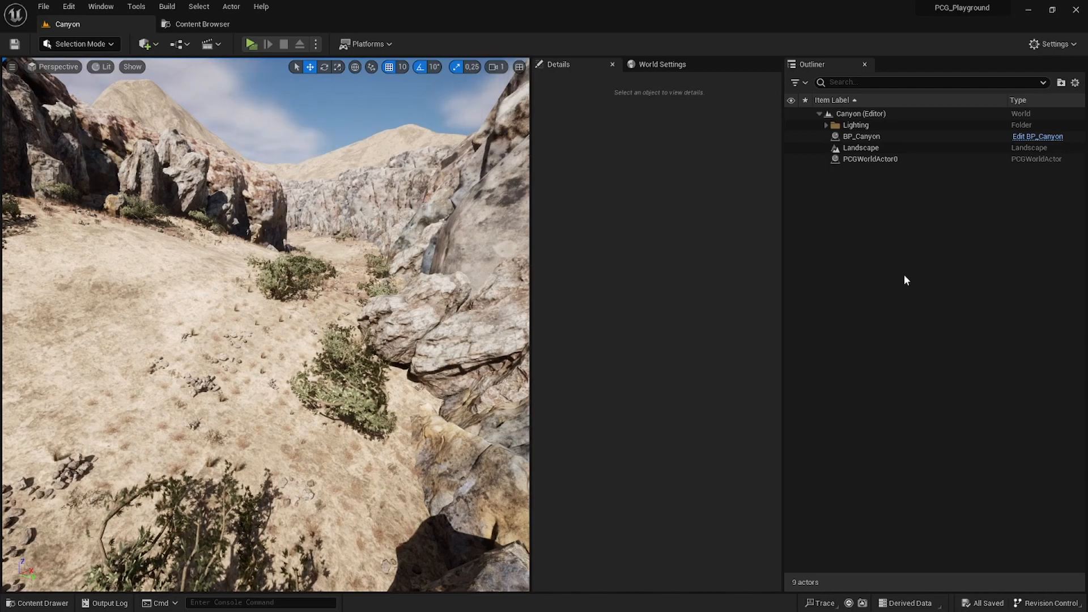
Edit BP_Canyon and review its PCG component settings.
left_click(1037, 136)
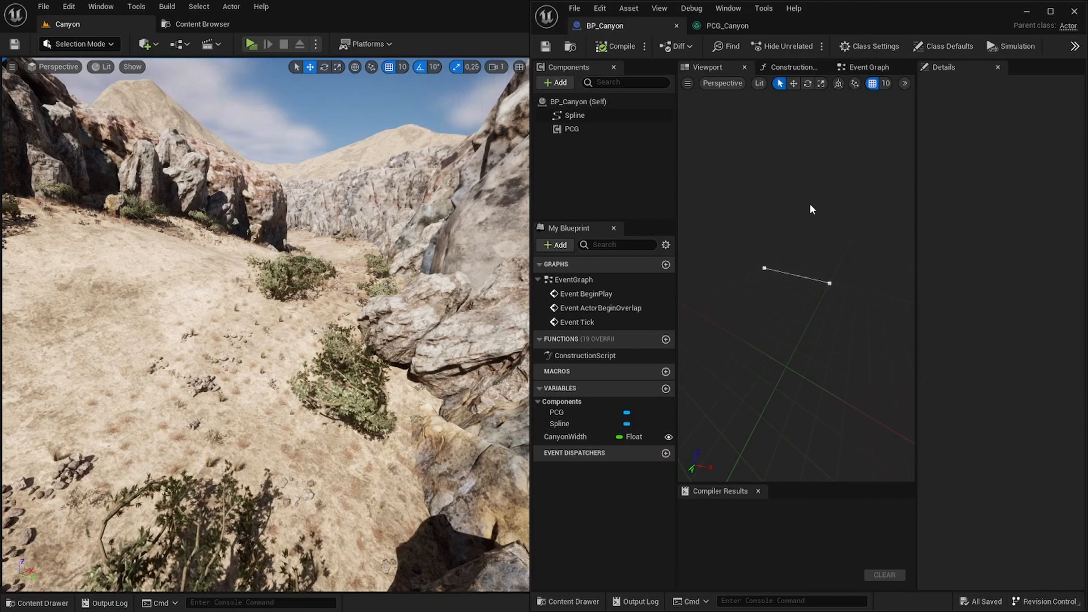
mouse_move(588, 133)
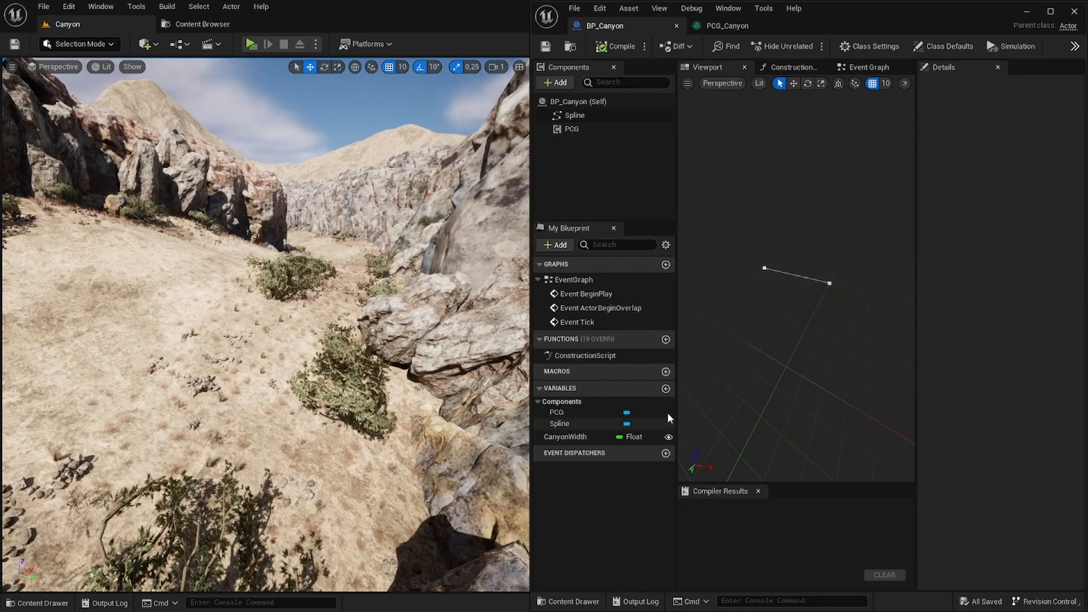
left_click(571, 130)
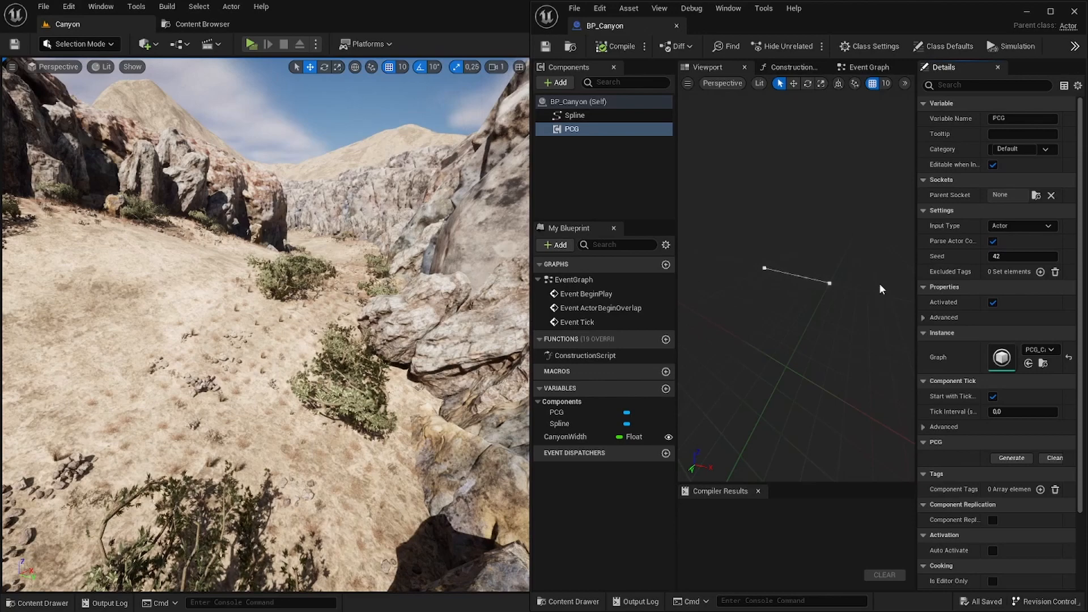
mouse_move(1000, 357)
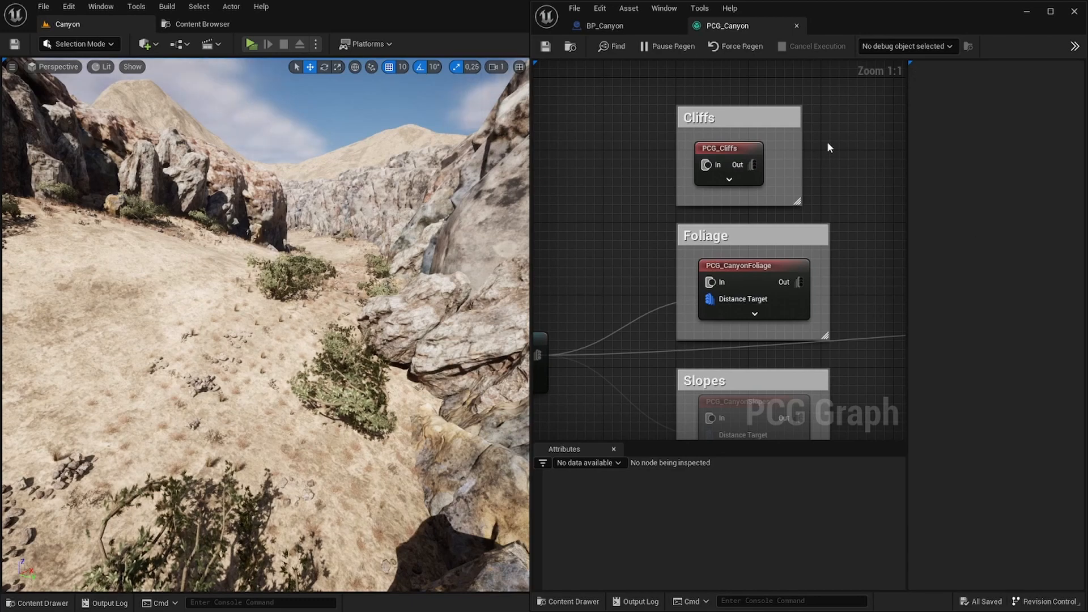
Enter the PCG_Cliffs subgraph from the Cliffs comment box.
double_click(728, 164)
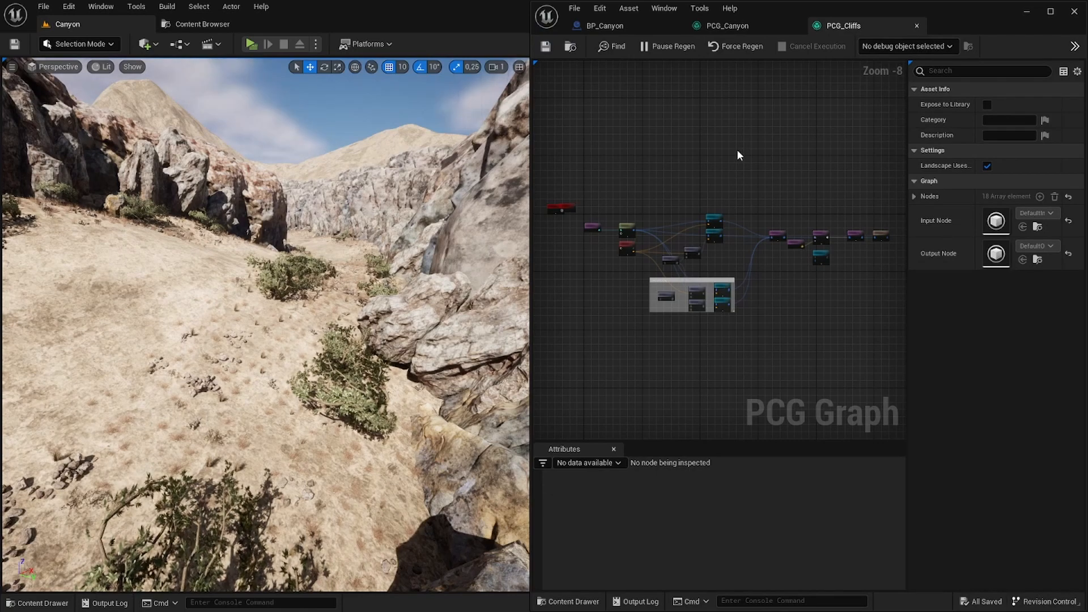
scroll("up", 3)
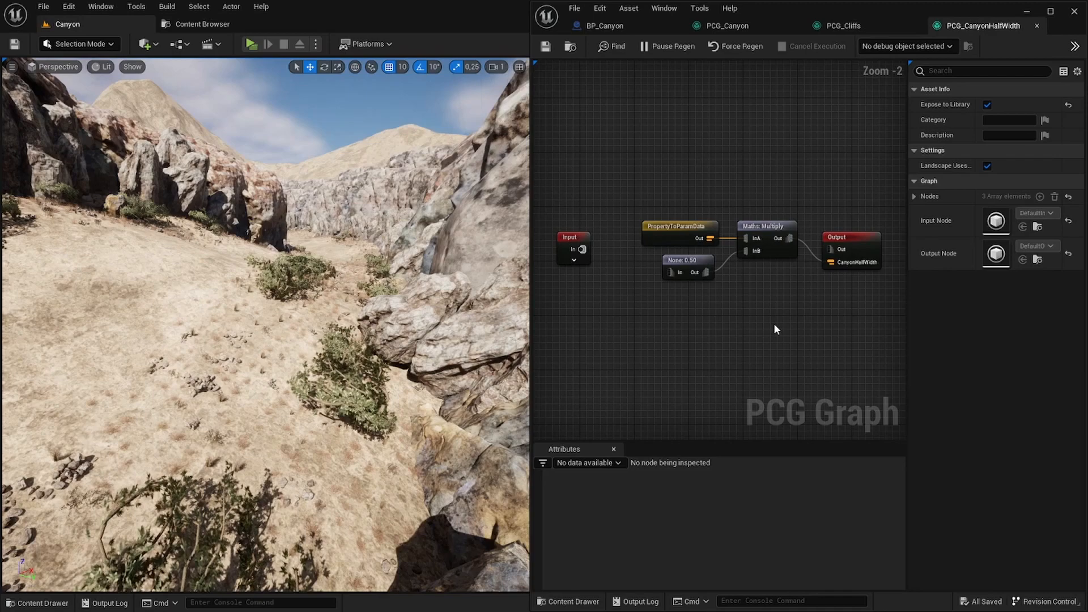
mouse_move(664, 242)
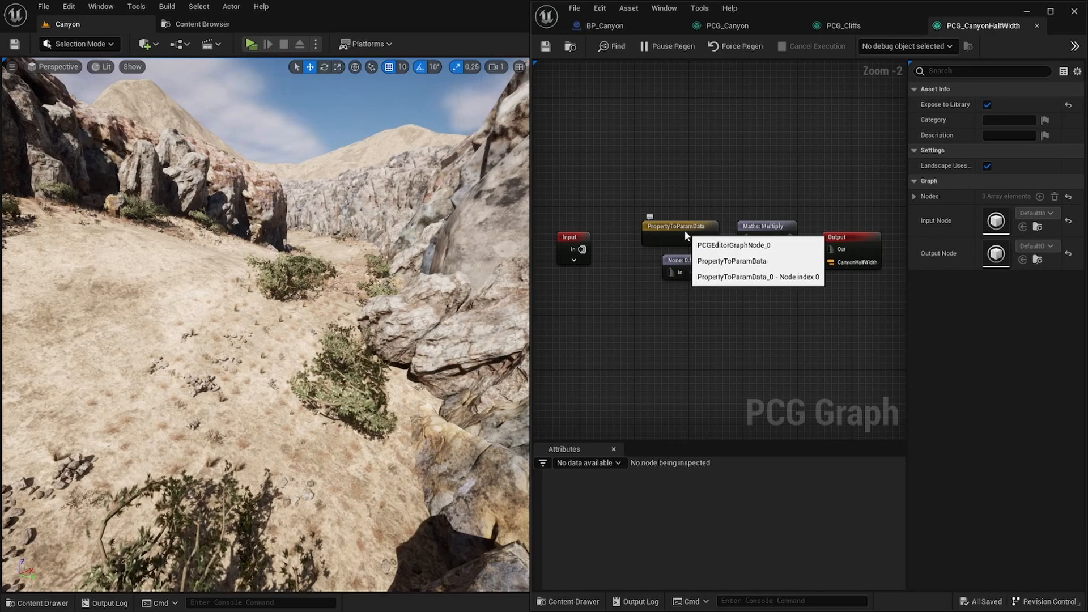
Check that PropertyToParamData reads the CanyonWidth property from its own actor.
left_click(679, 226)
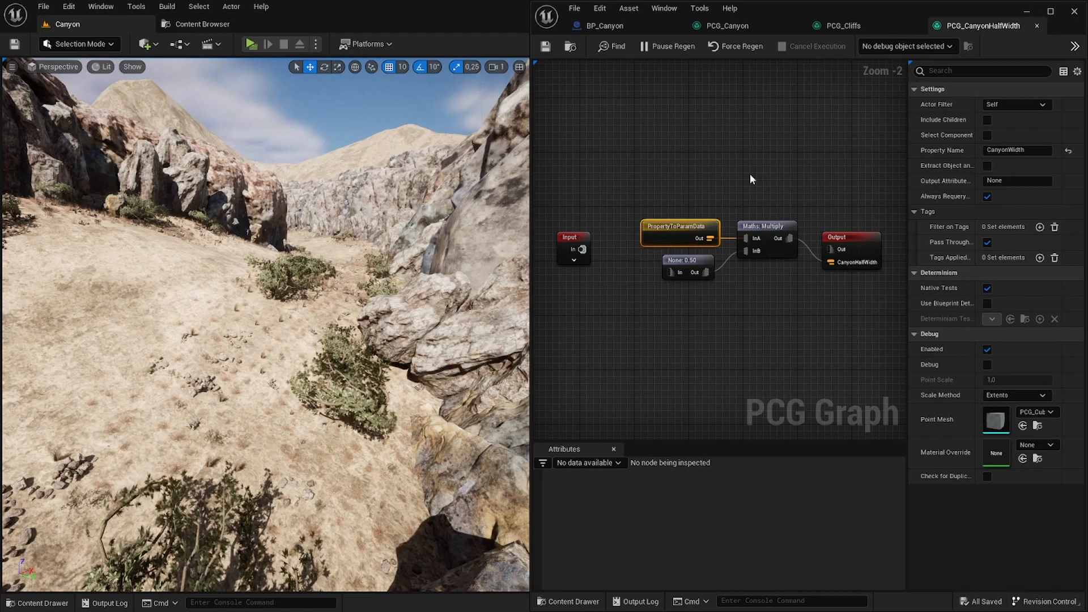
mouse_move(860, 166)
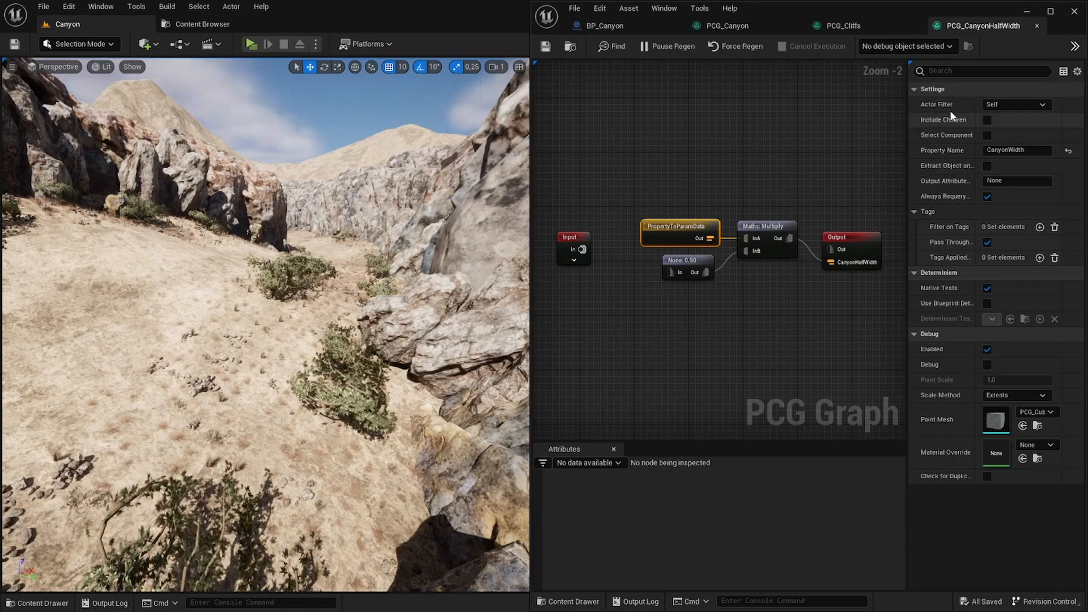
mouse_move(1020, 104)
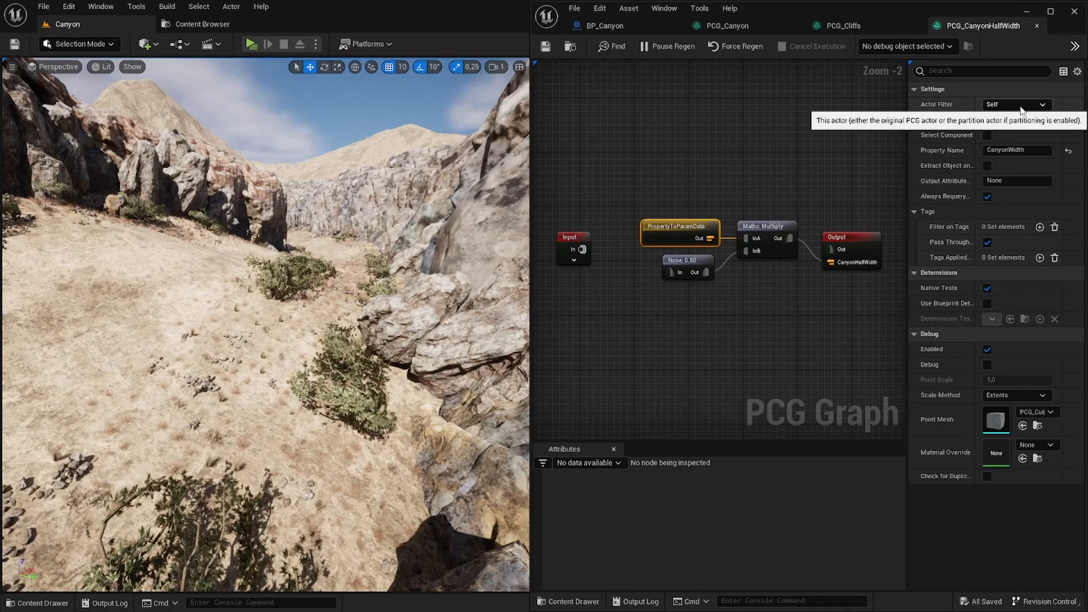
mouse_move(1004, 128)
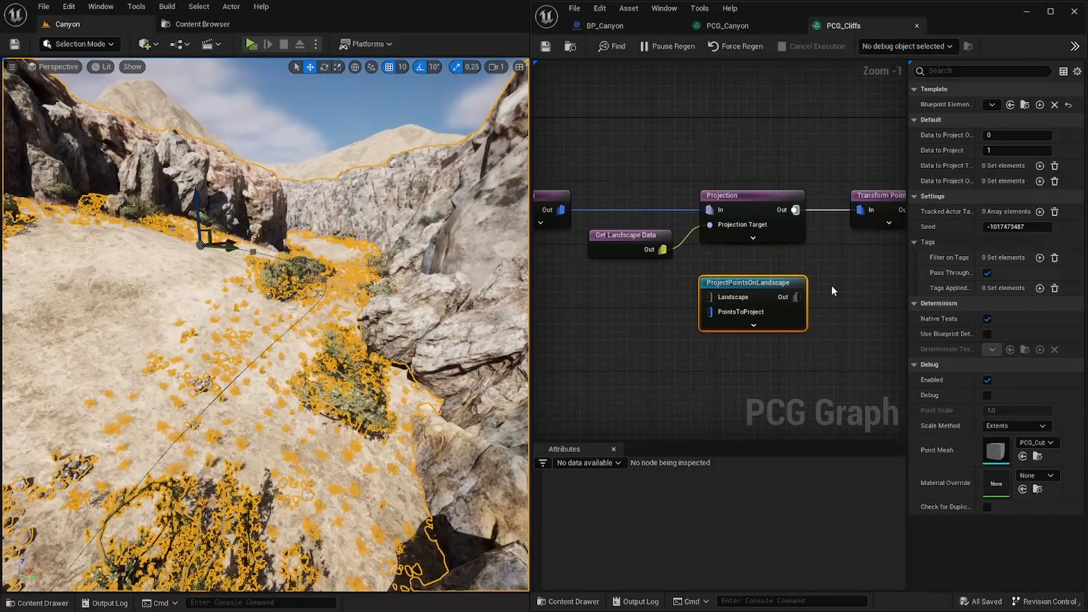
Select the Distance node to enable its debug point display.
left_click(628, 235)
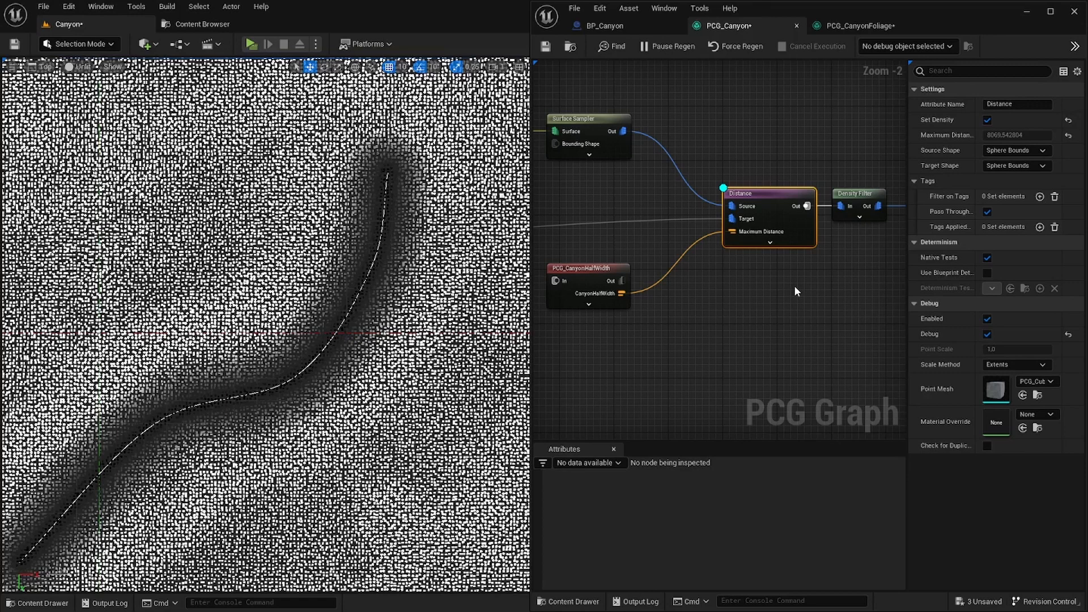
mouse_move(802, 377)
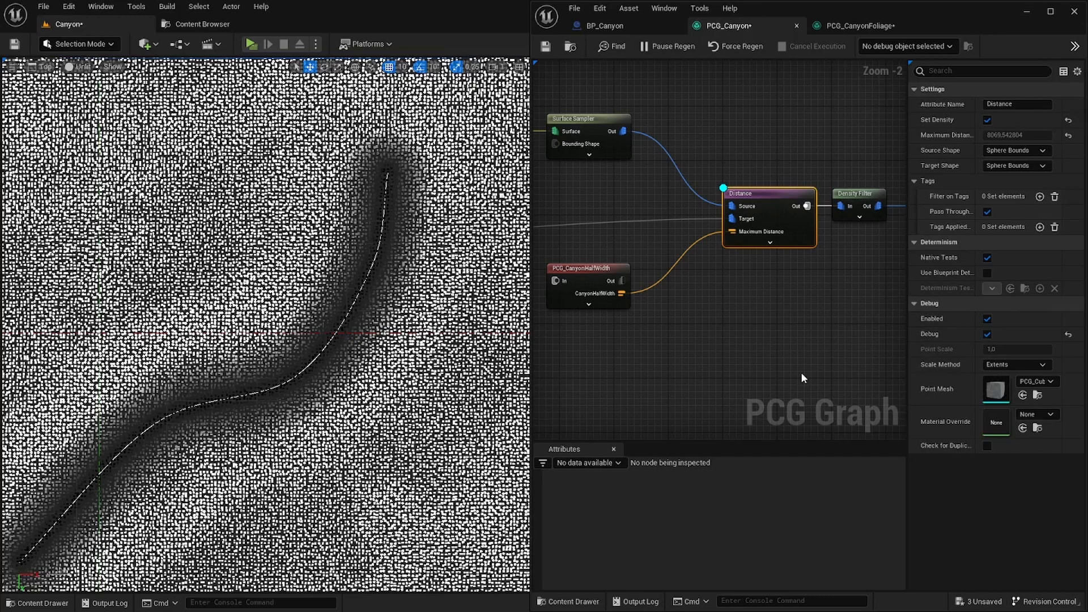
mouse_move(817, 161)
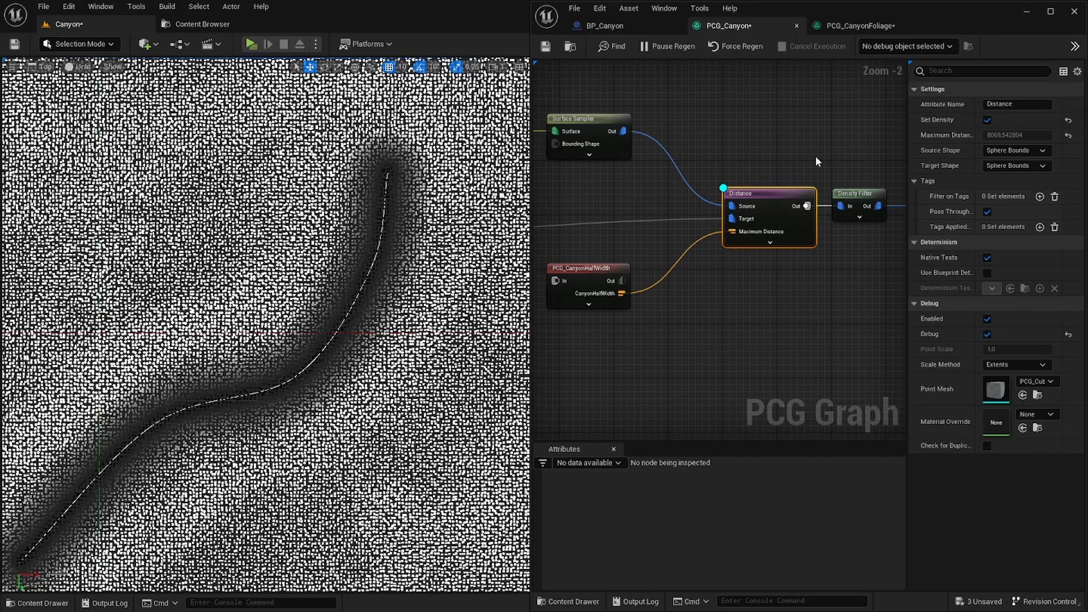
Debug against BP_Canyon's PCG component and list the Distance node's output points with Distance values.
left_click(905, 45)
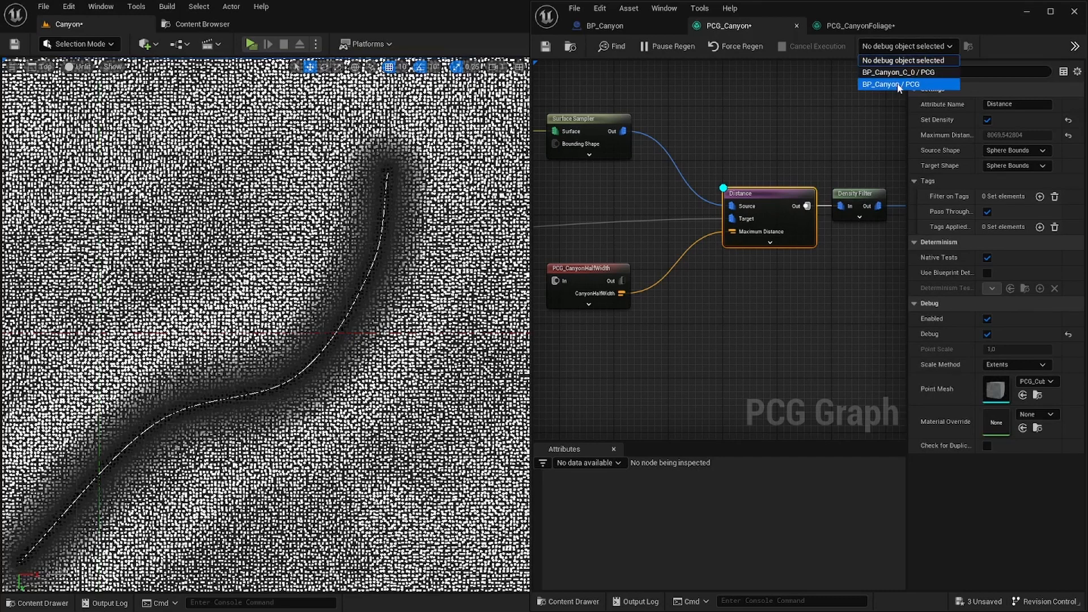
left_click(899, 84)
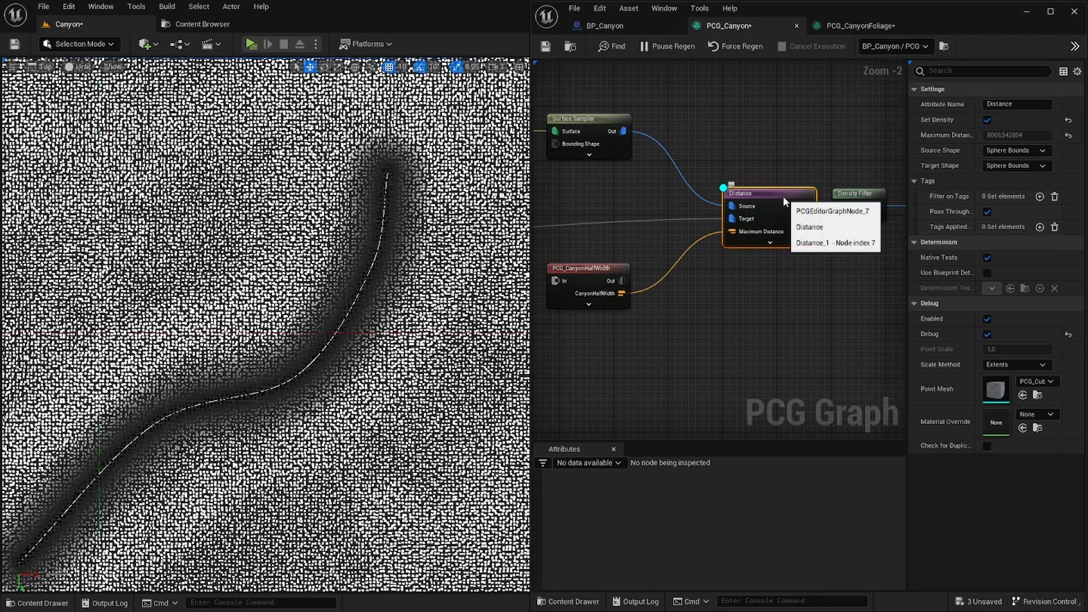
left_click(746, 193)
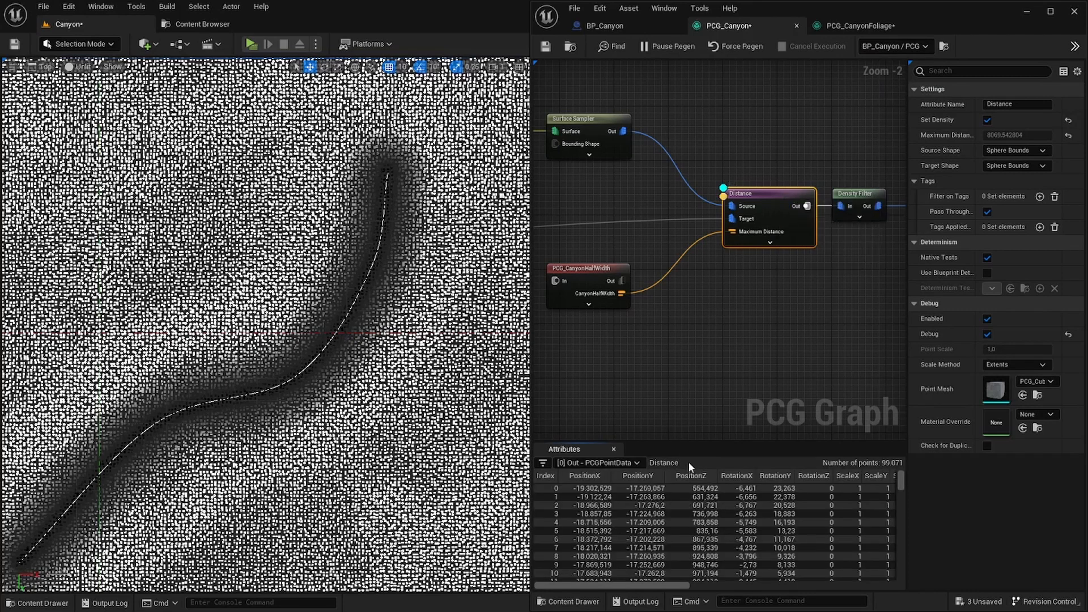
mouse_move(891, 13)
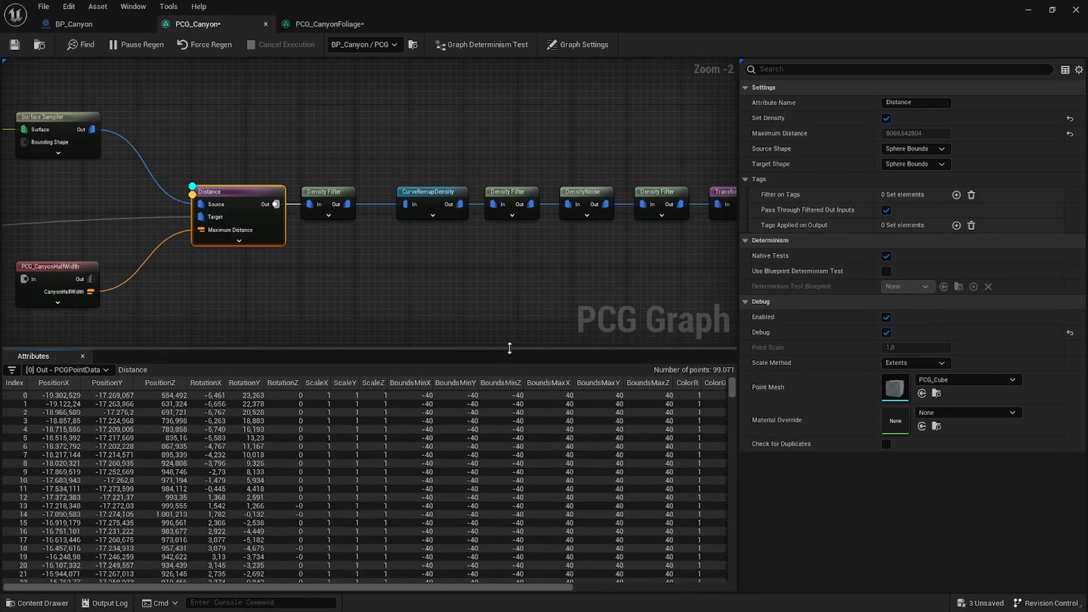
mouse_move(775, 84)
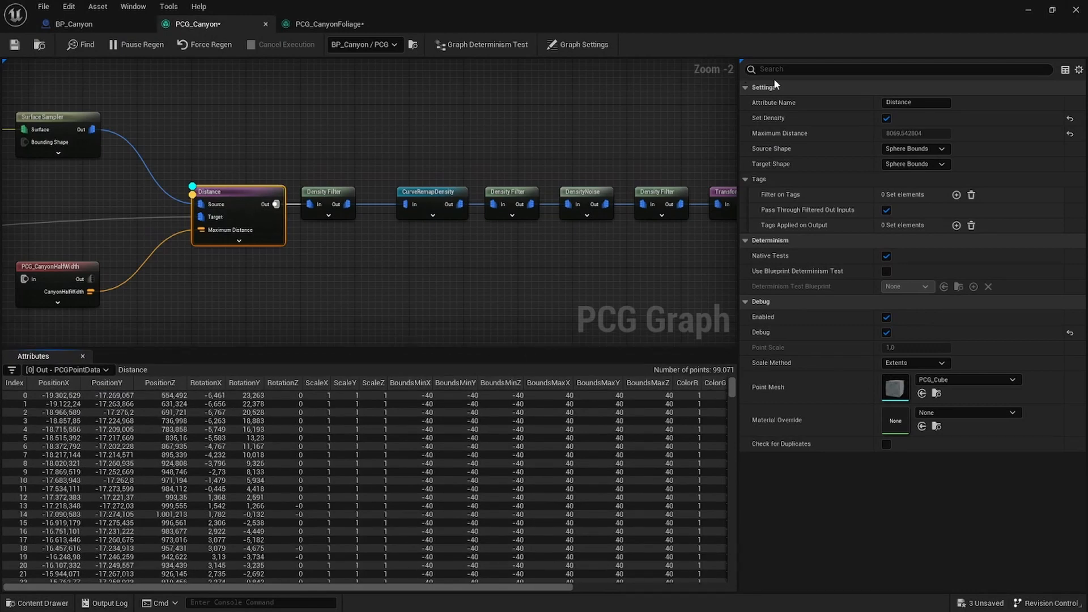
mouse_move(914, 102)
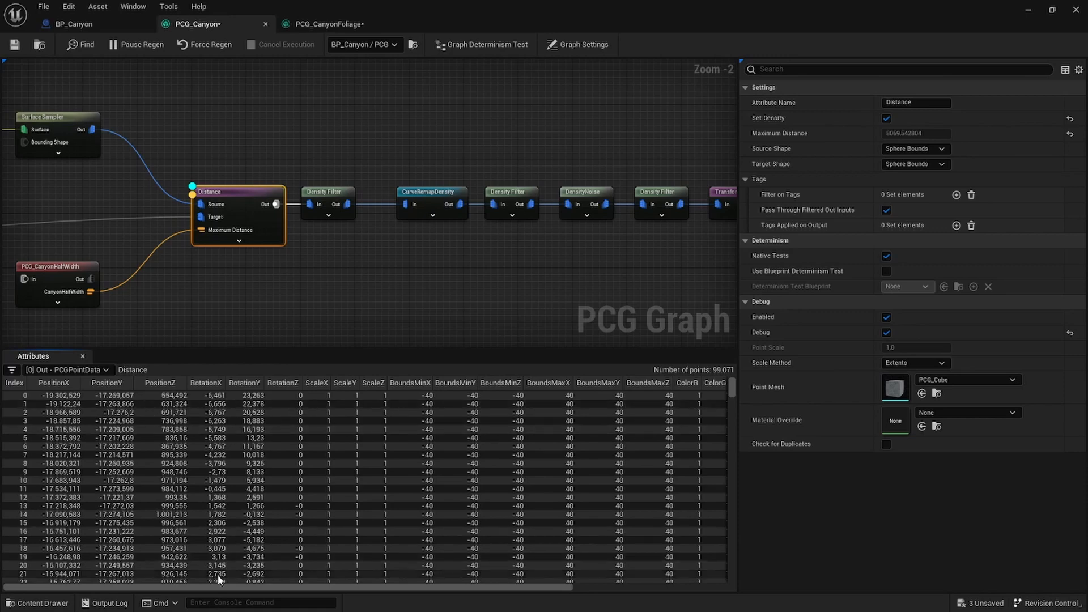
scroll("right", 3)
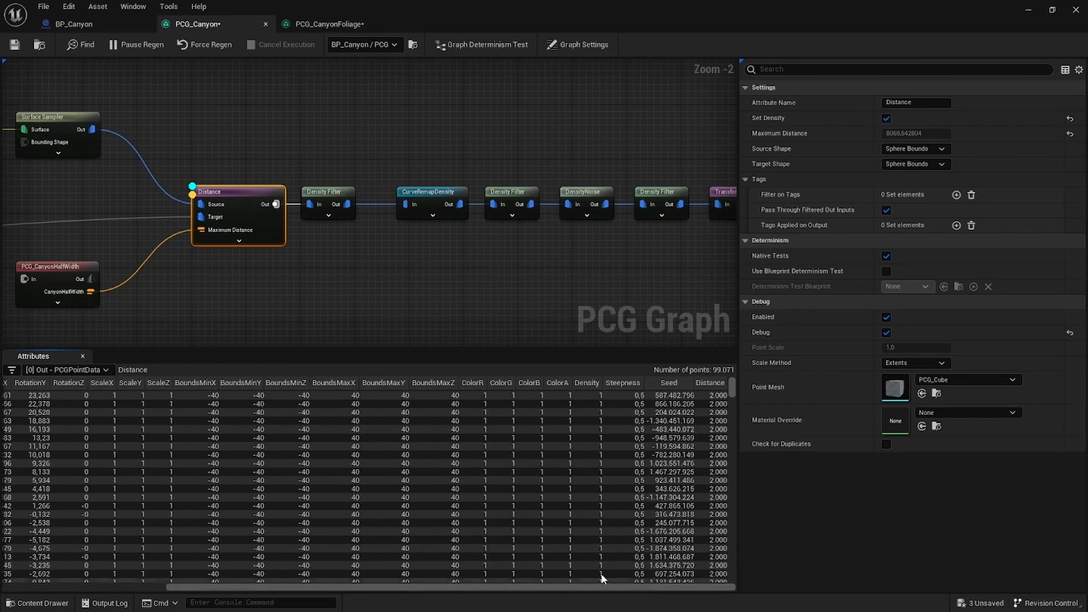
mouse_move(710, 382)
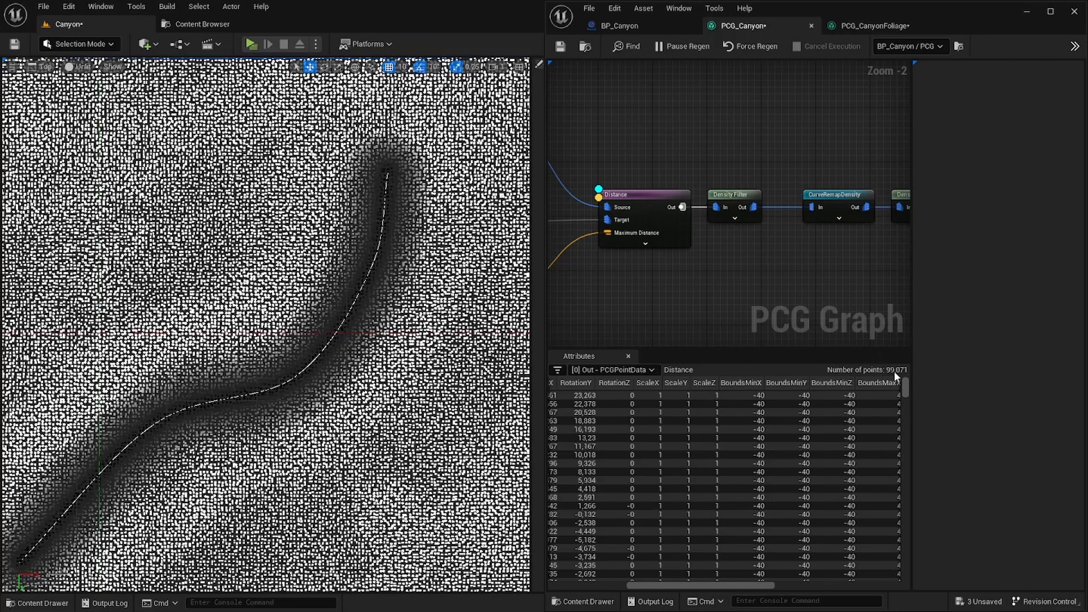
mouse_move(746, 308)
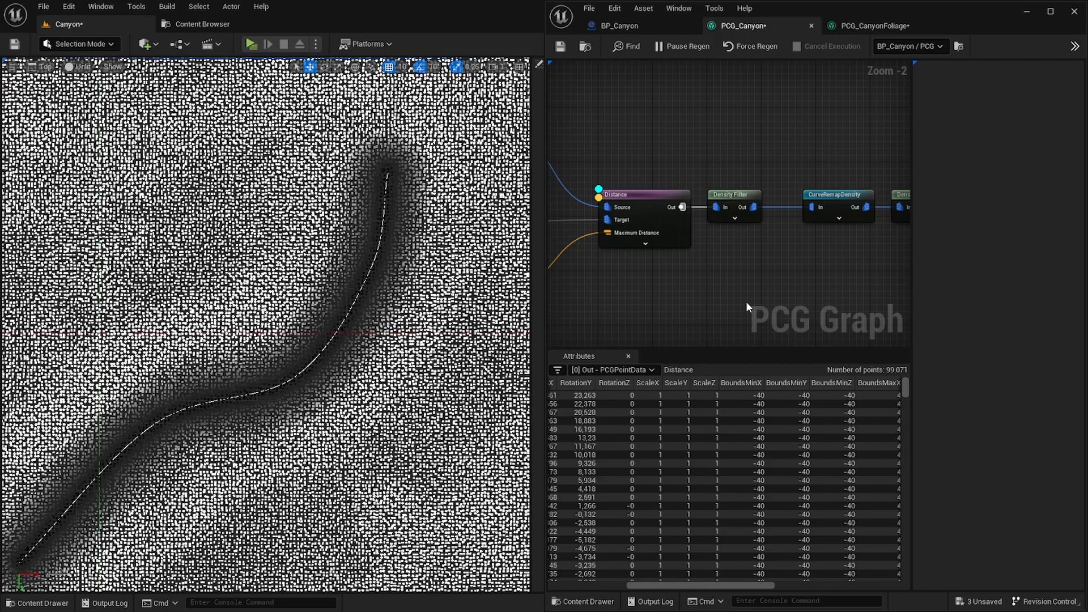
Select the Density Filter node keeping densities 0.0 to 0.9 for debug display.
left_click(734, 195)
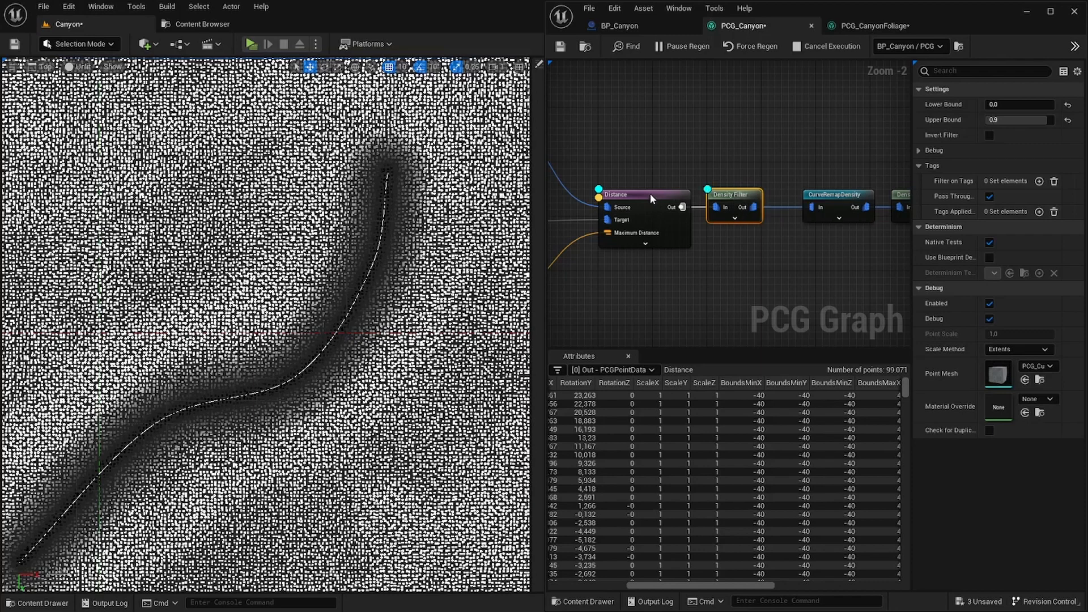
Review the Distance, Density Filter and CurveRemapDensity nodes, leaving about 3,900 filtered points.
left_click(617, 193)
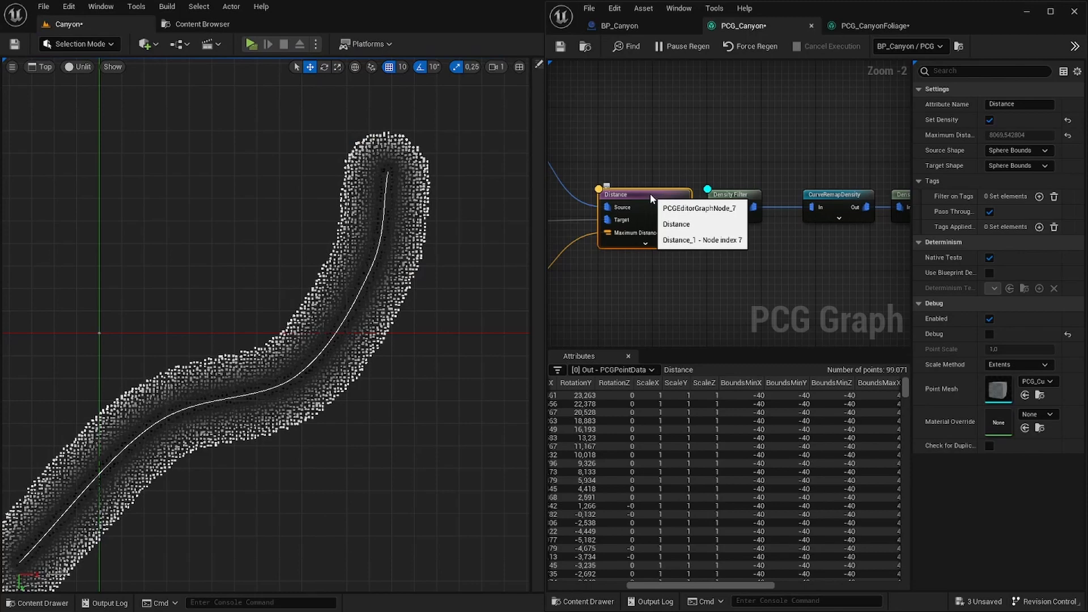
left_click(728, 194)
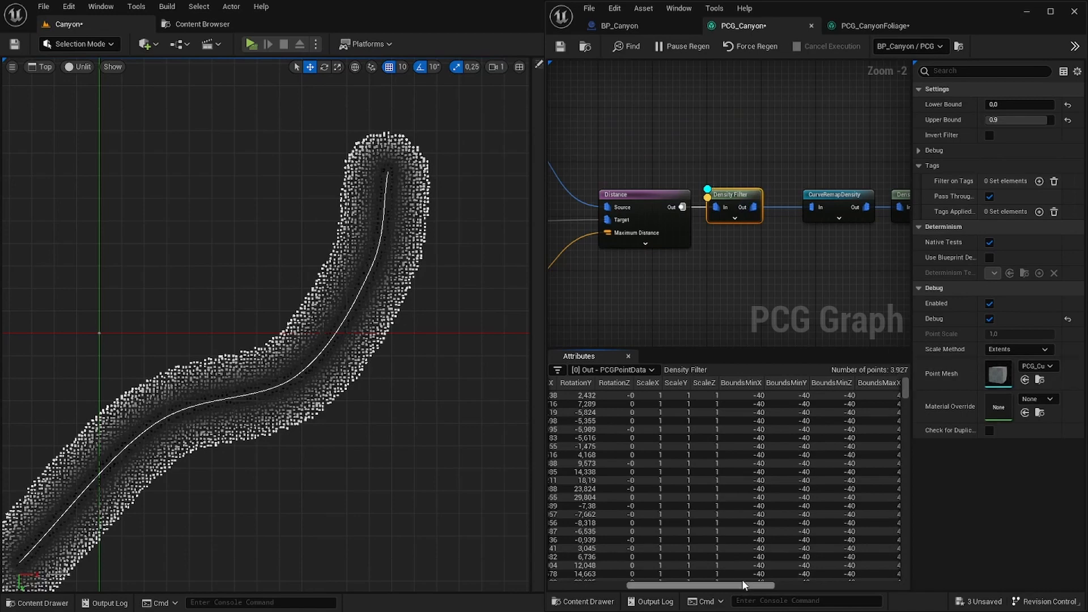
mouse_move(792, 283)
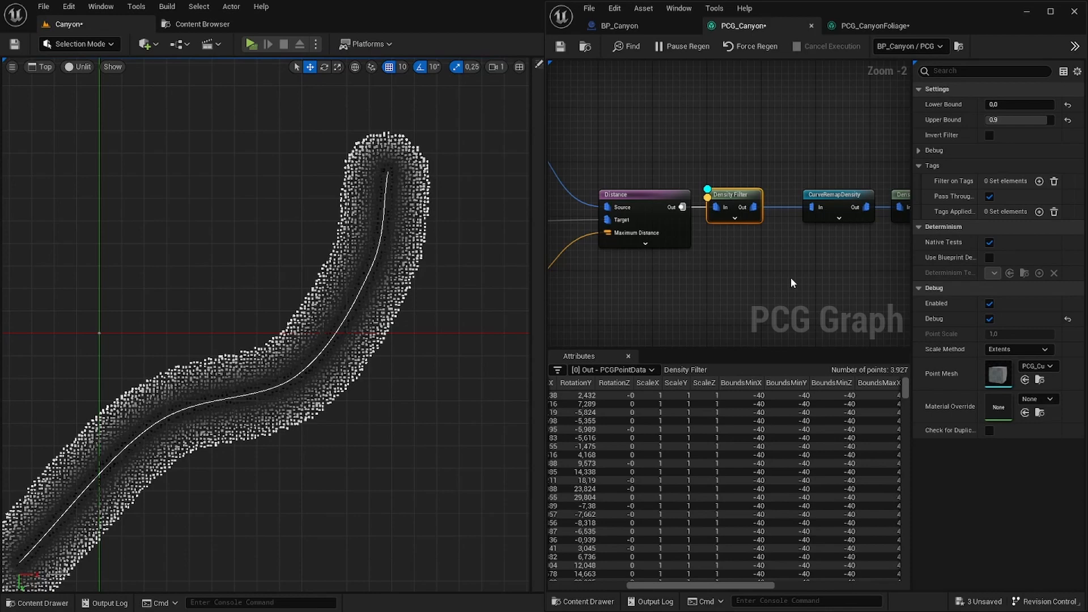
mouse_move(838, 193)
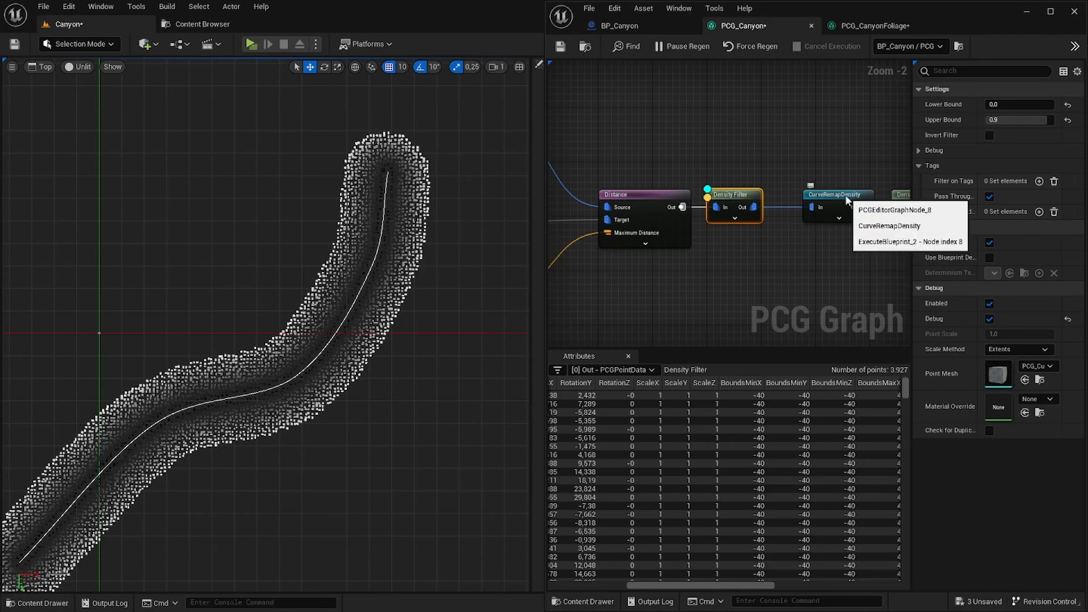
left_click(837, 194)
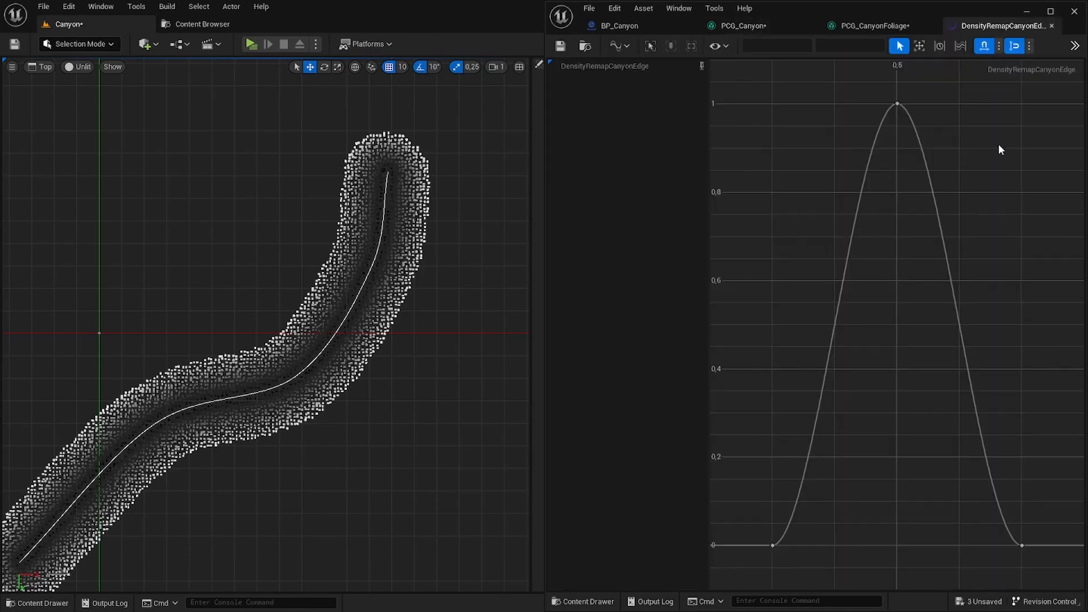
mouse_move(957, 94)
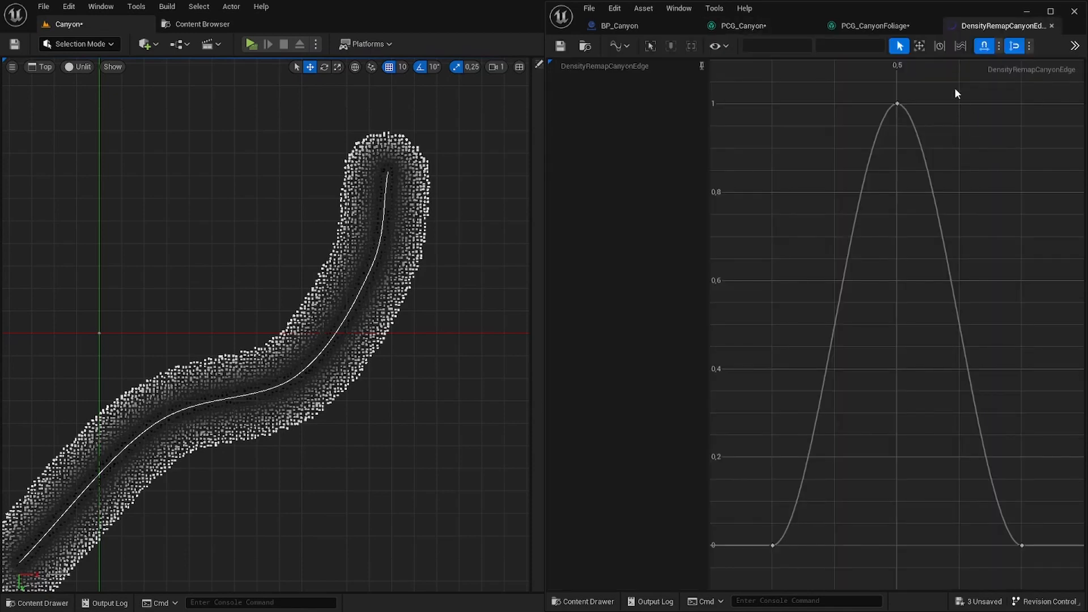
Back in PCG_Canyon, show AttributeToDensity mapping Distance 500 to 1500 into density.
left_click(738, 26)
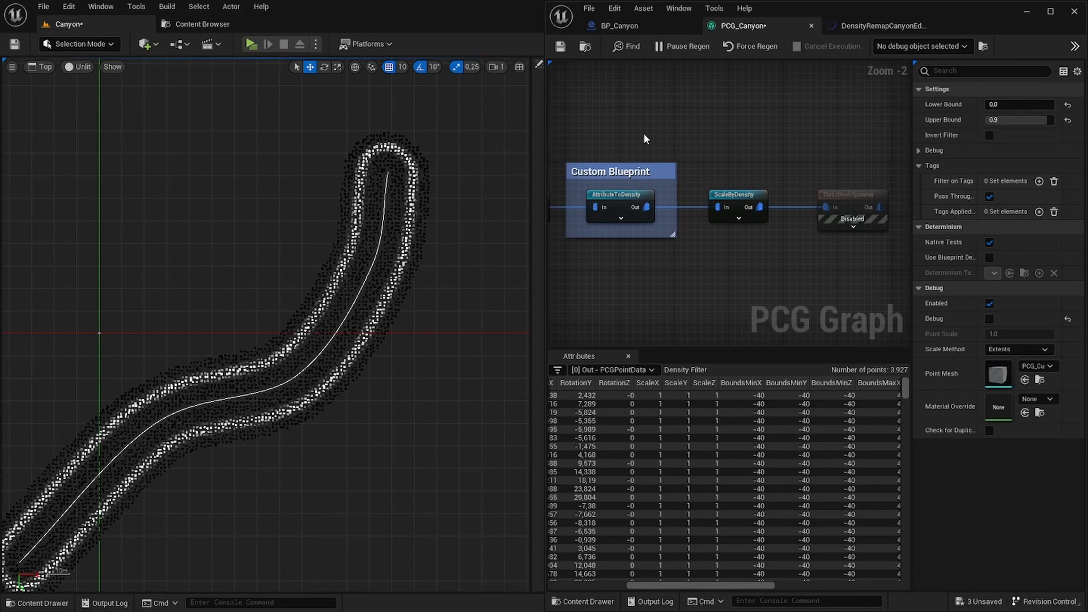
mouse_move(762, 252)
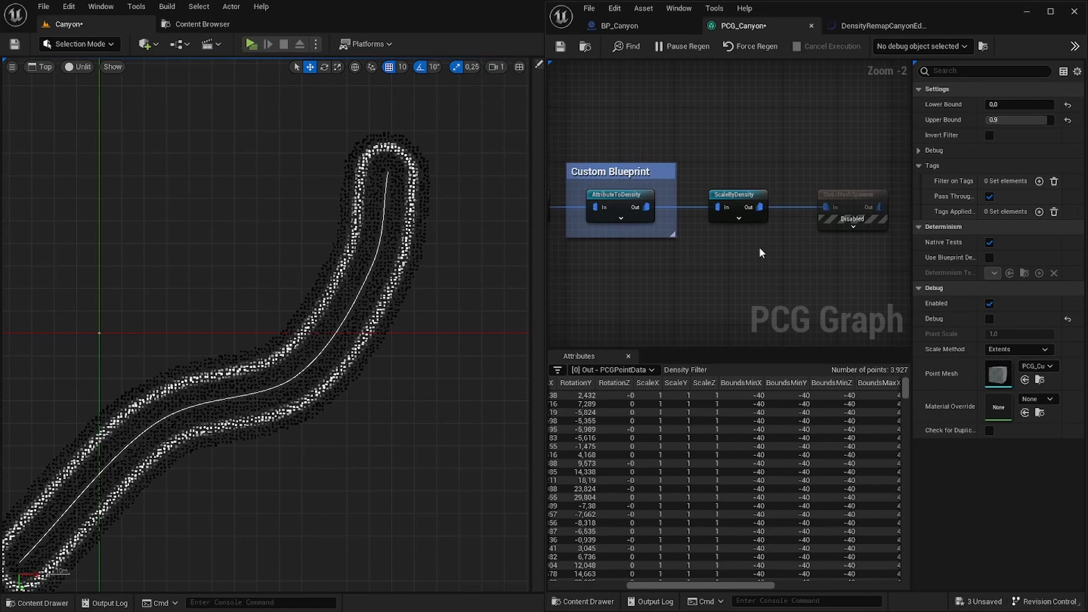
left_click(619, 195)
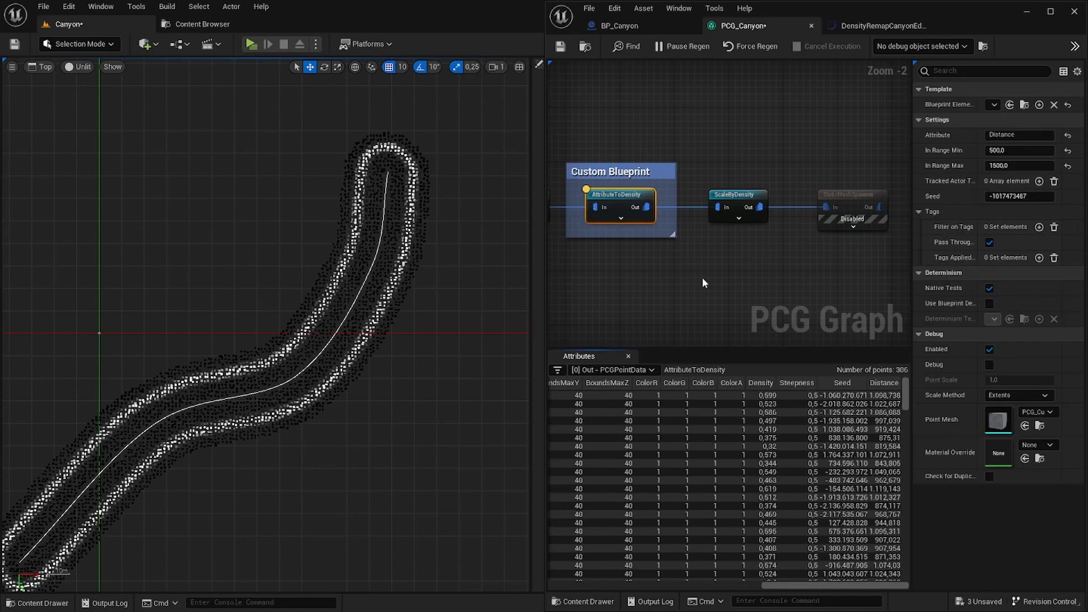
mouse_move(891, 299)
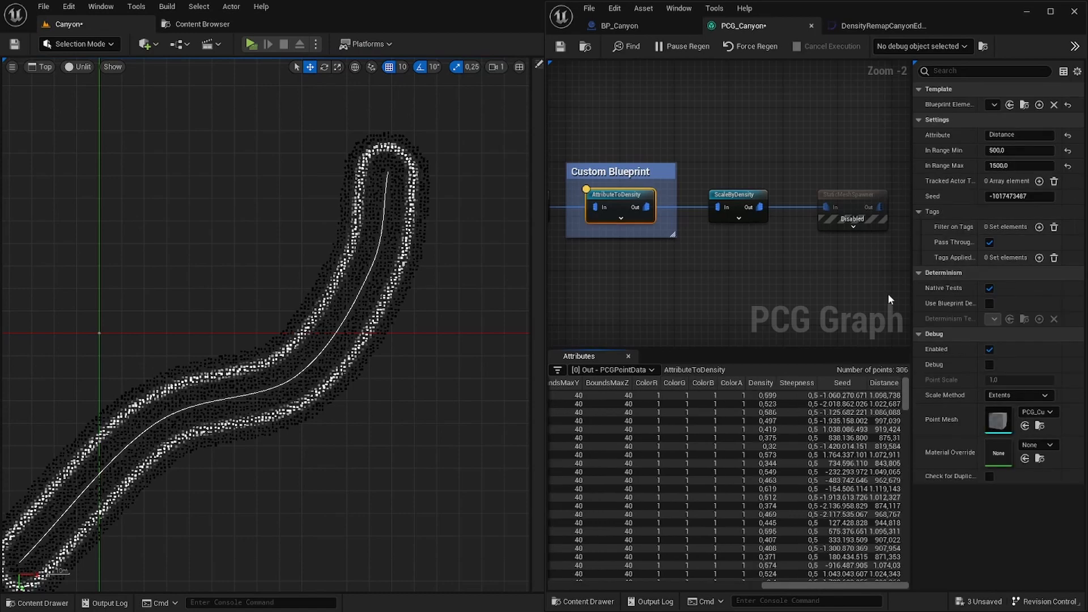
mouse_move(885, 383)
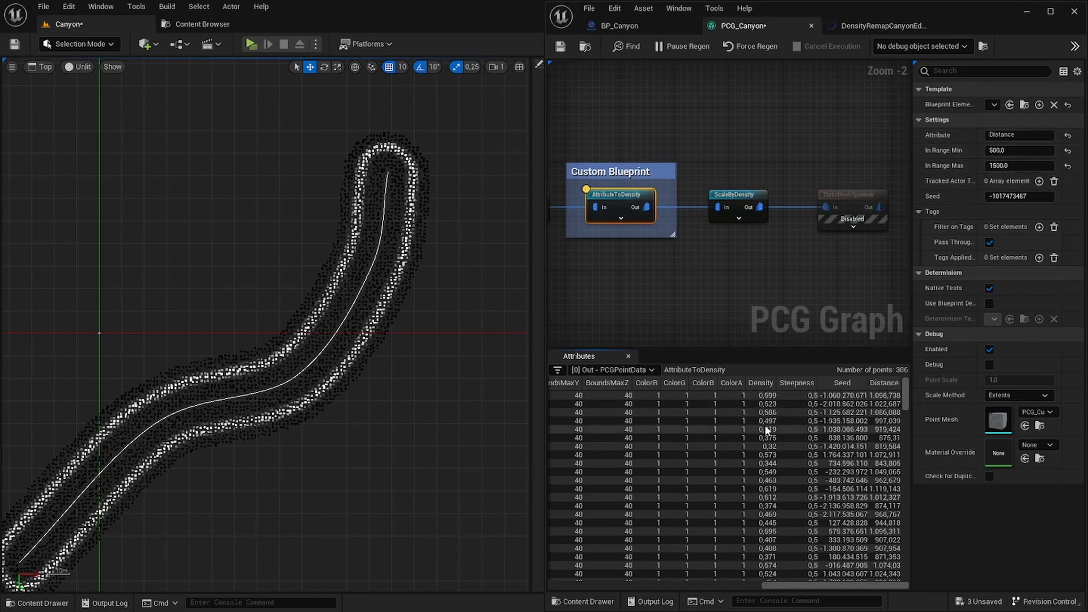
mouse_move(762, 187)
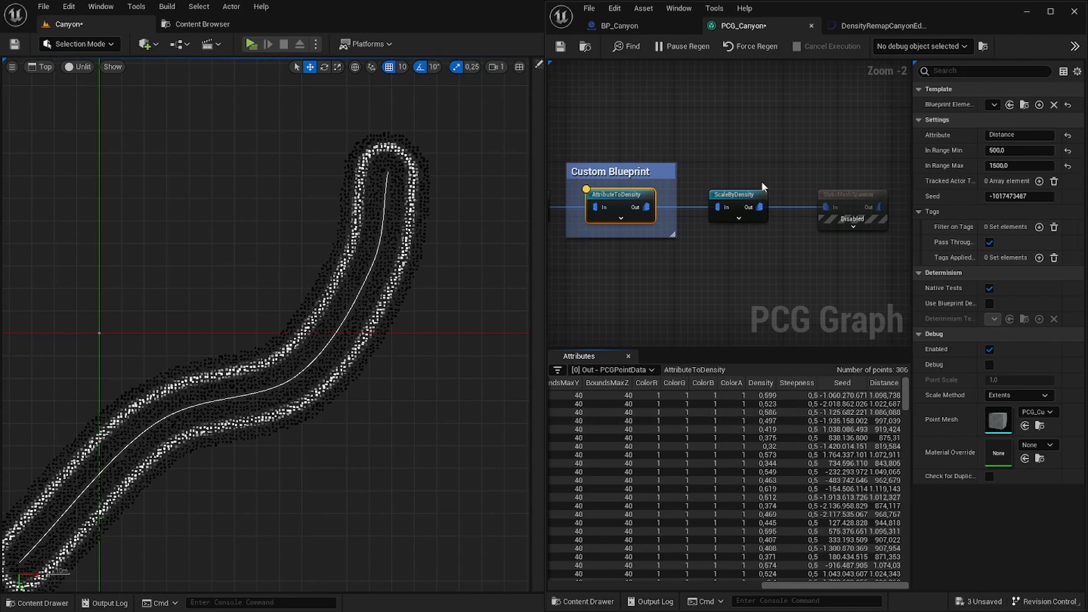
mouse_move(630, 196)
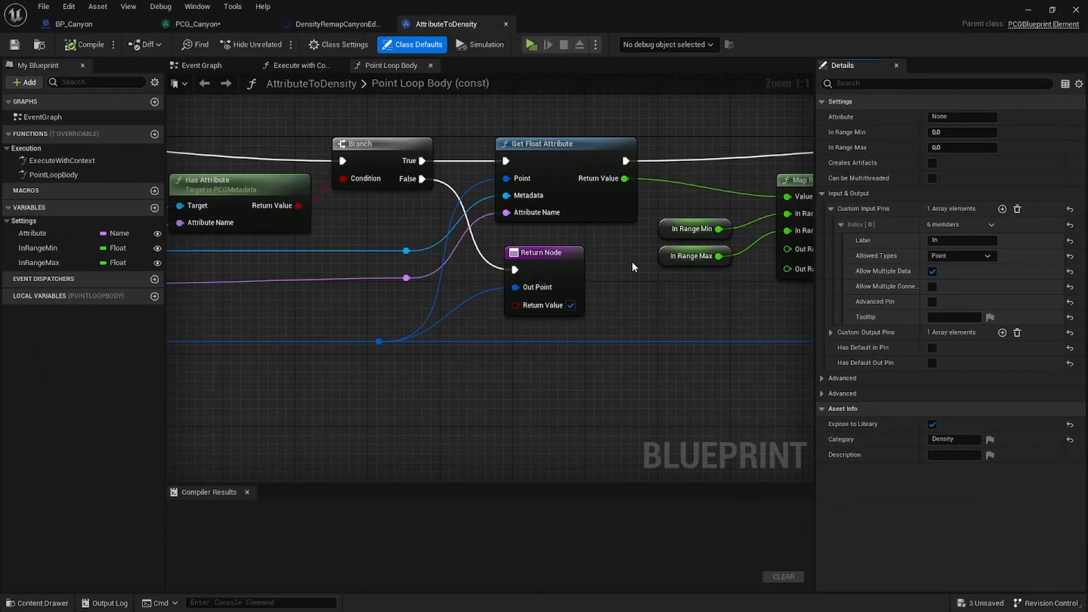
mouse_move(469, 151)
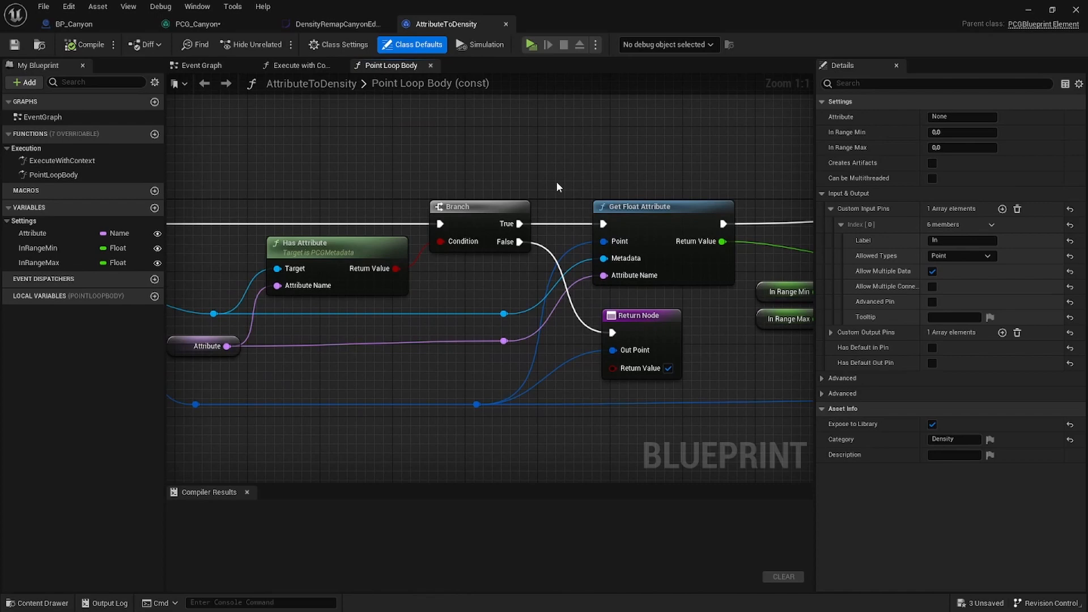
mouse_move(409, 153)
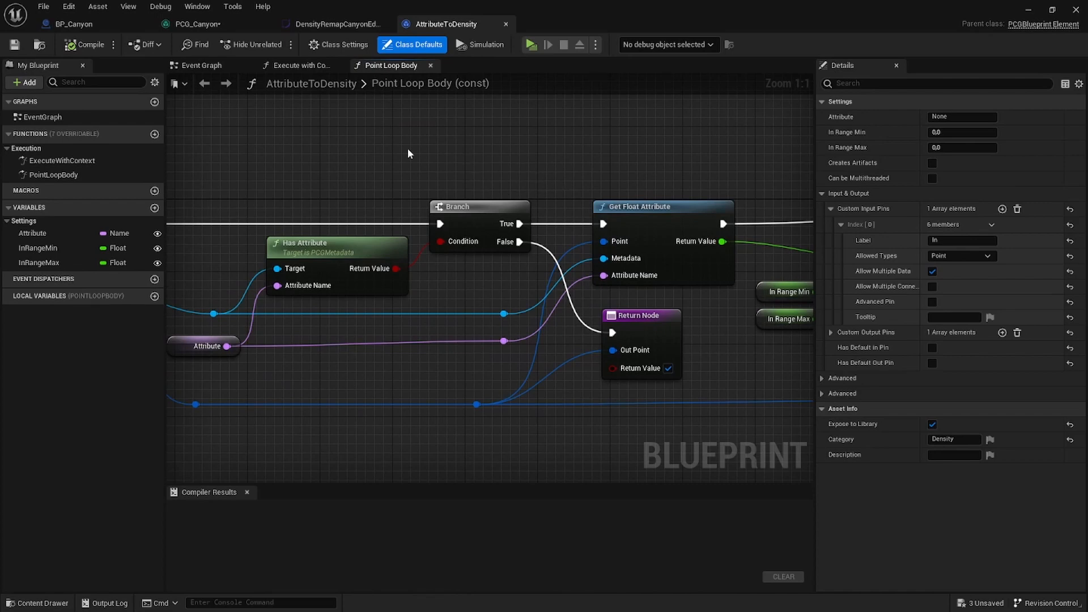
left_click(299, 65)
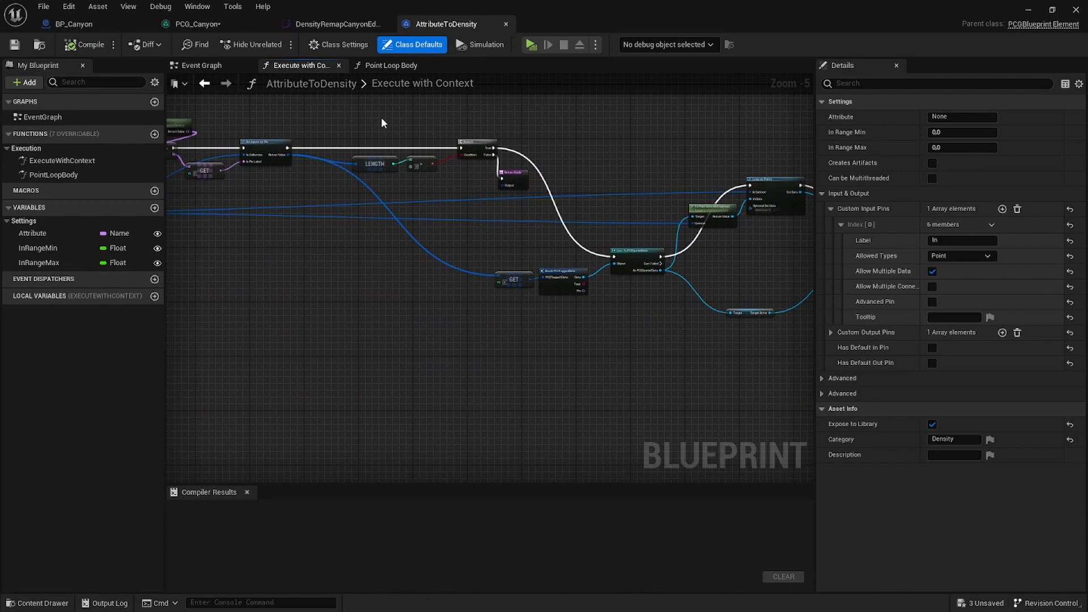
mouse_move(392, 65)
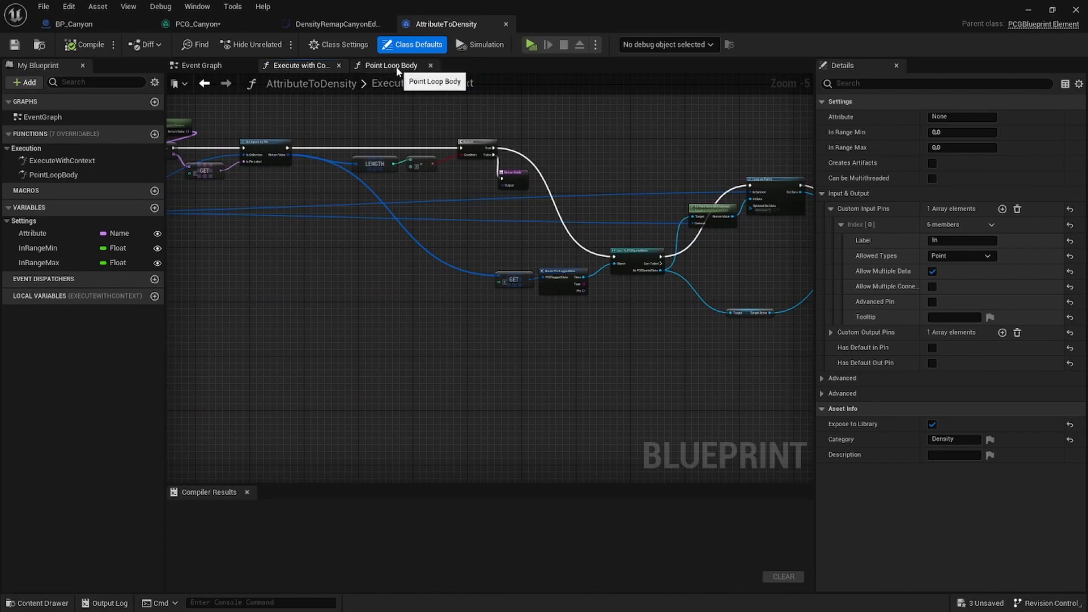
left_click(390, 65)
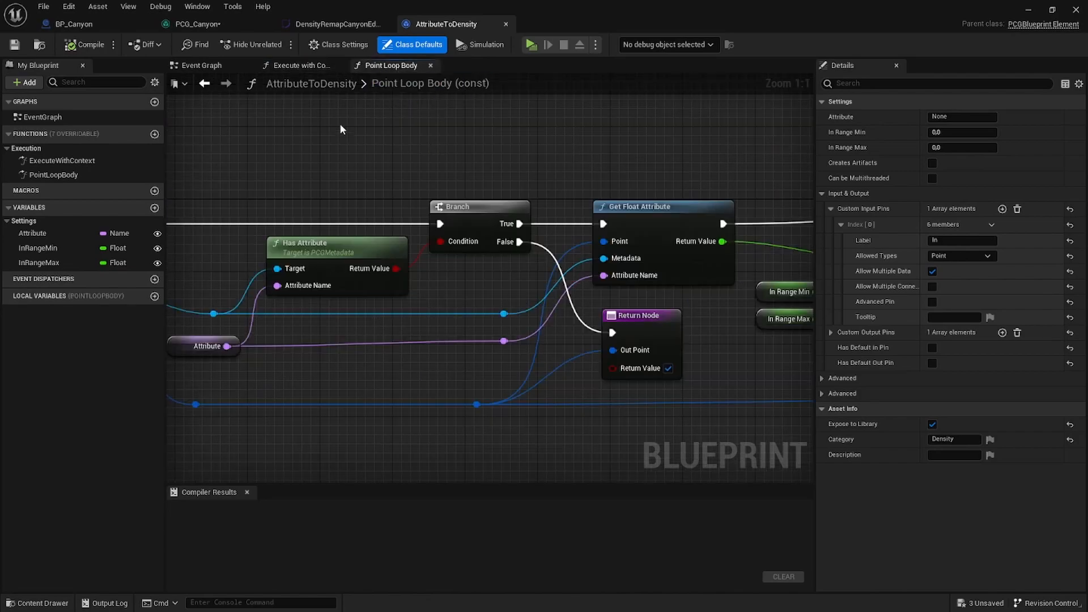
left_click(300, 65)
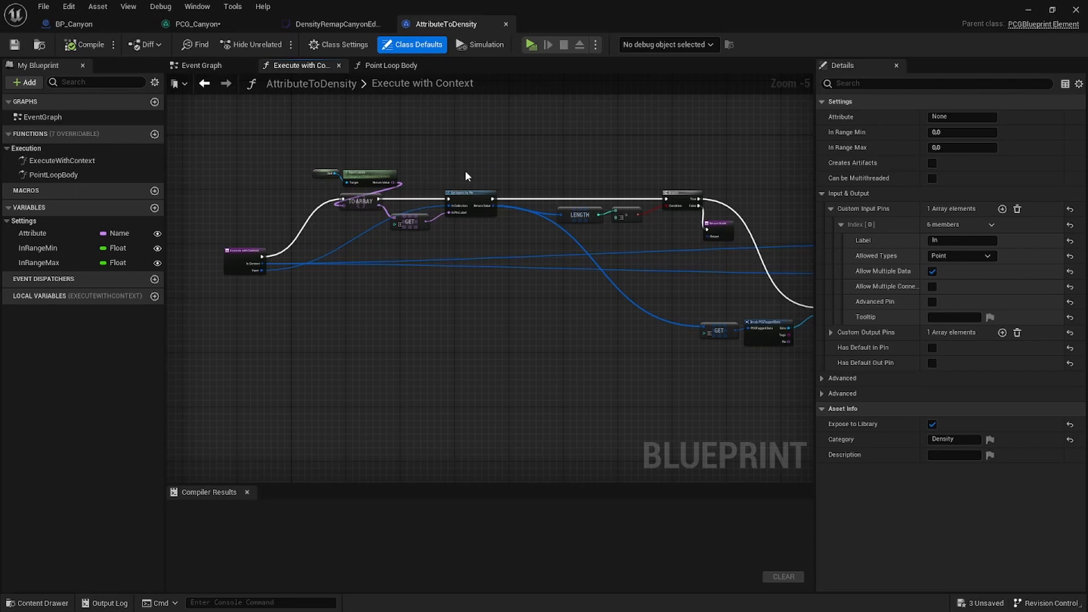
mouse_move(390, 66)
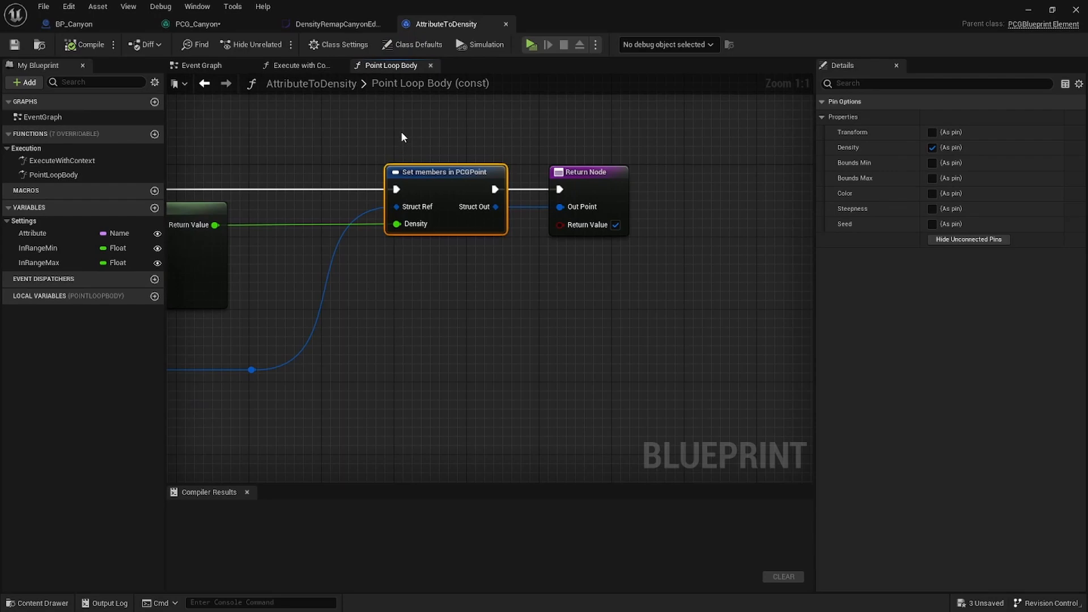
left_click(336, 24)
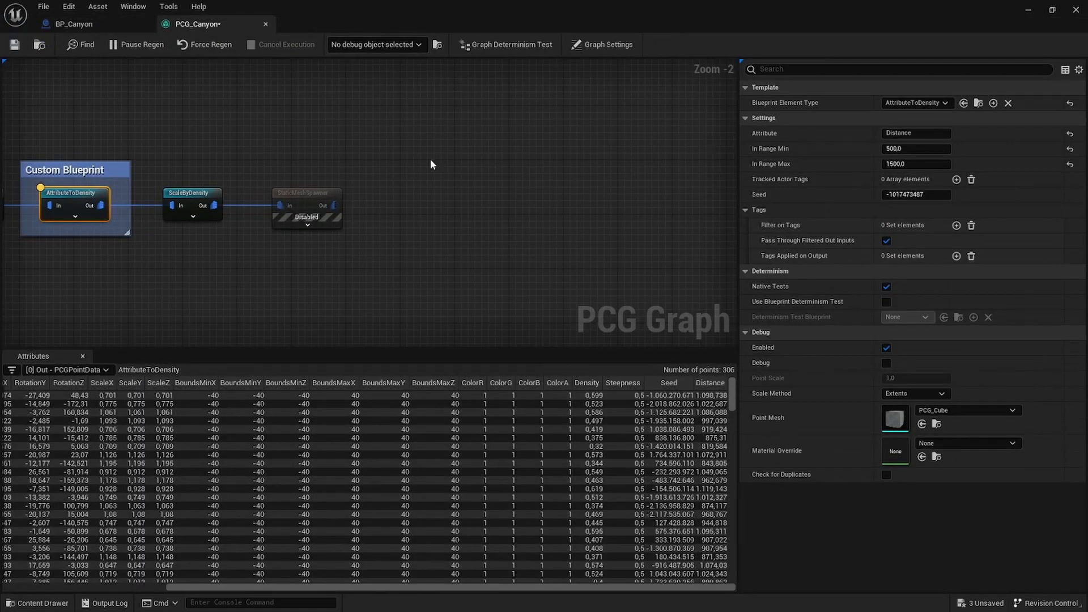
mouse_move(248, 163)
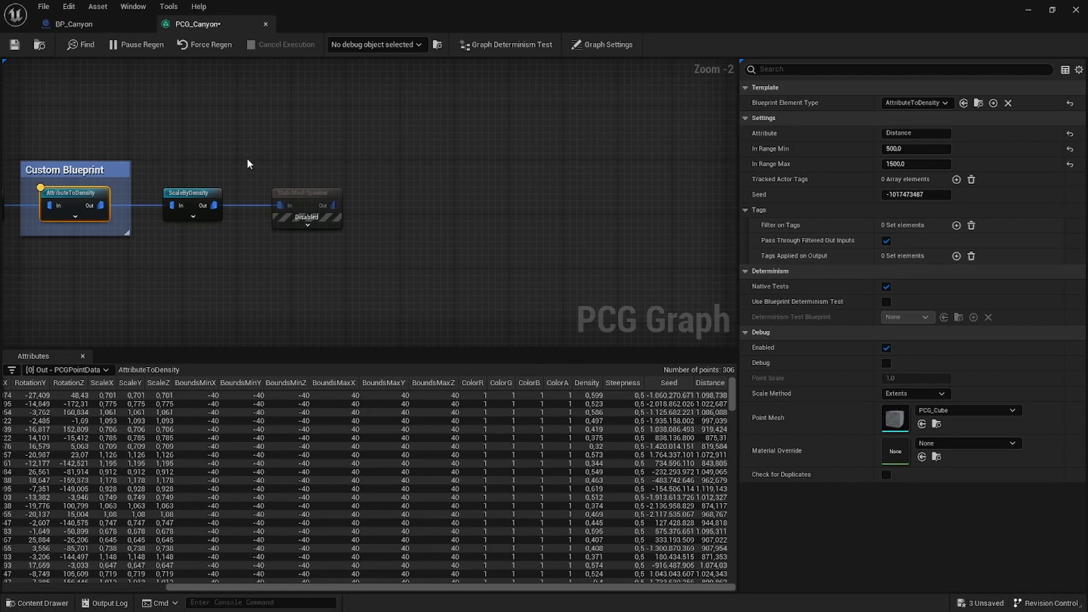
Reveal the disabled Static Mesh Spawner's entries SM_rock_01_brown and SM_rock_03_brown, each weight 1.
left_click(306, 193)
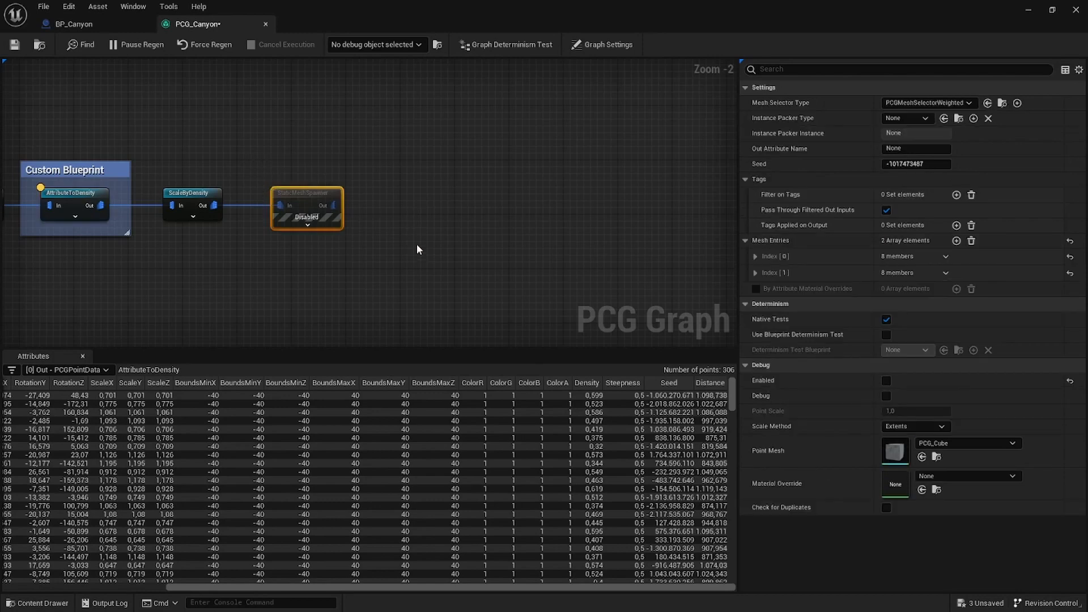
mouse_move(385, 232)
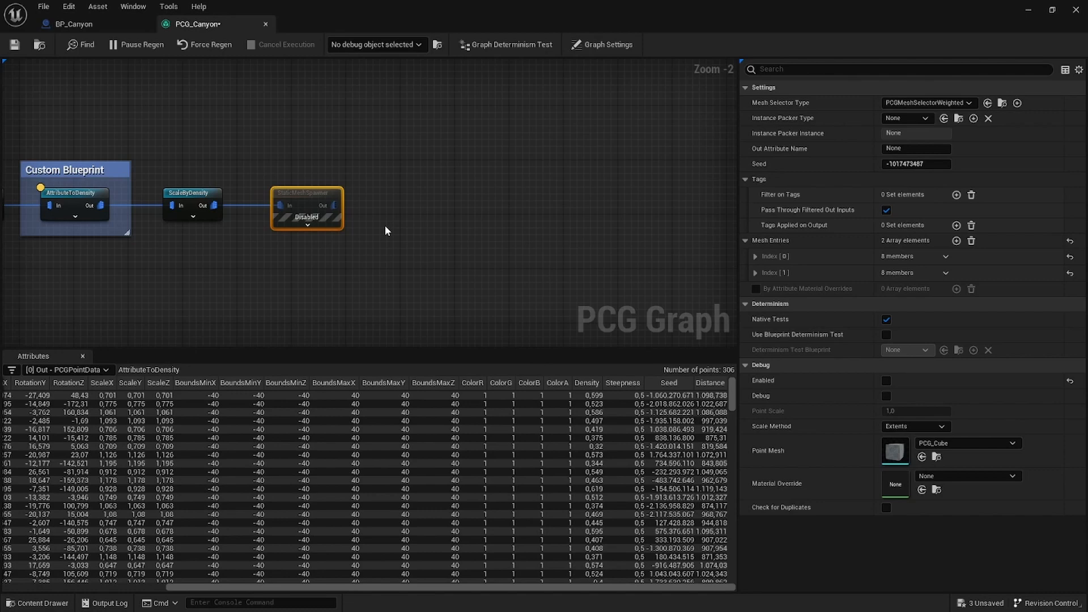
mouse_move(708, 128)
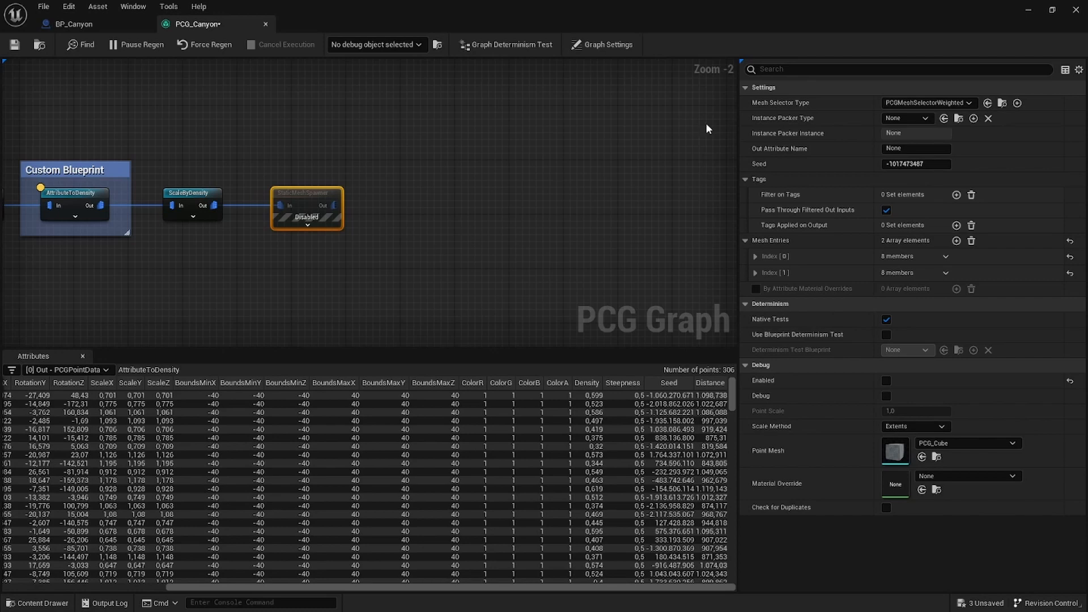
left_click(756, 256)
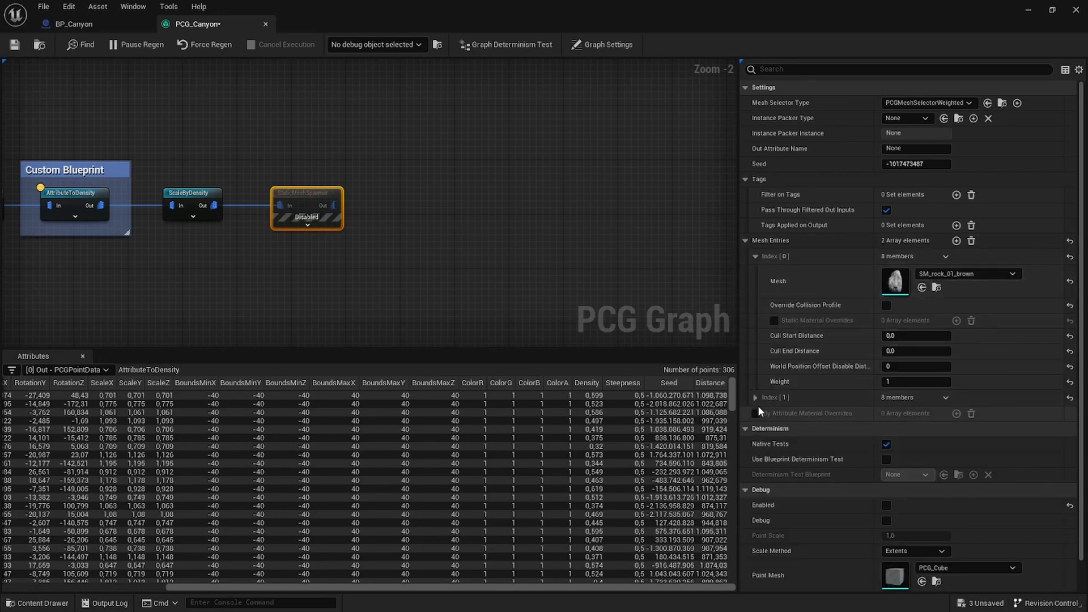
left_click(756, 396)
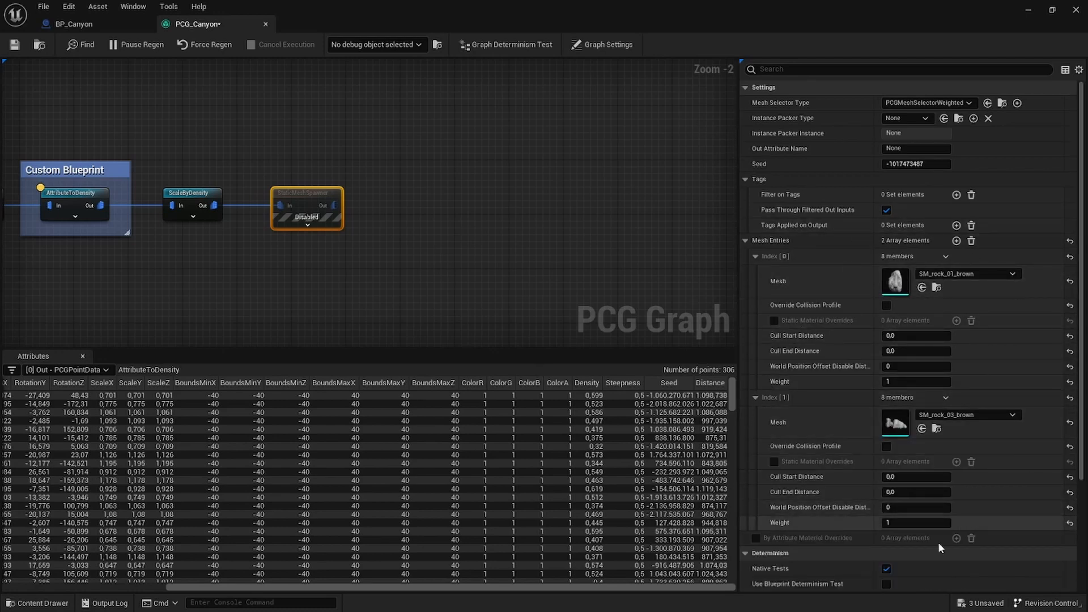